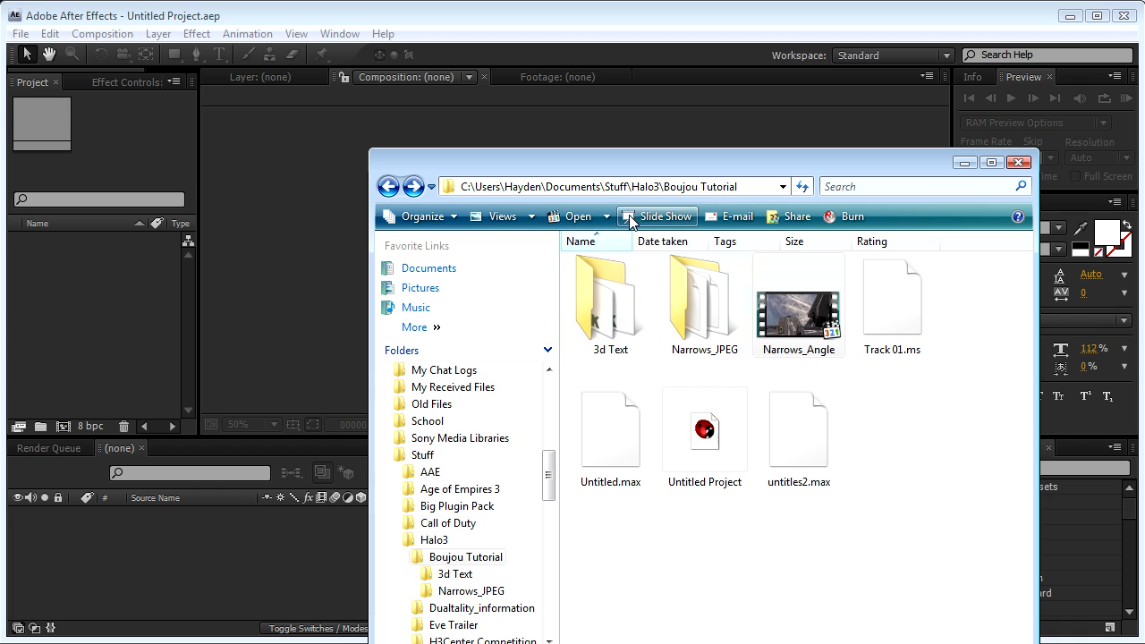
mouse_move(140, 280)
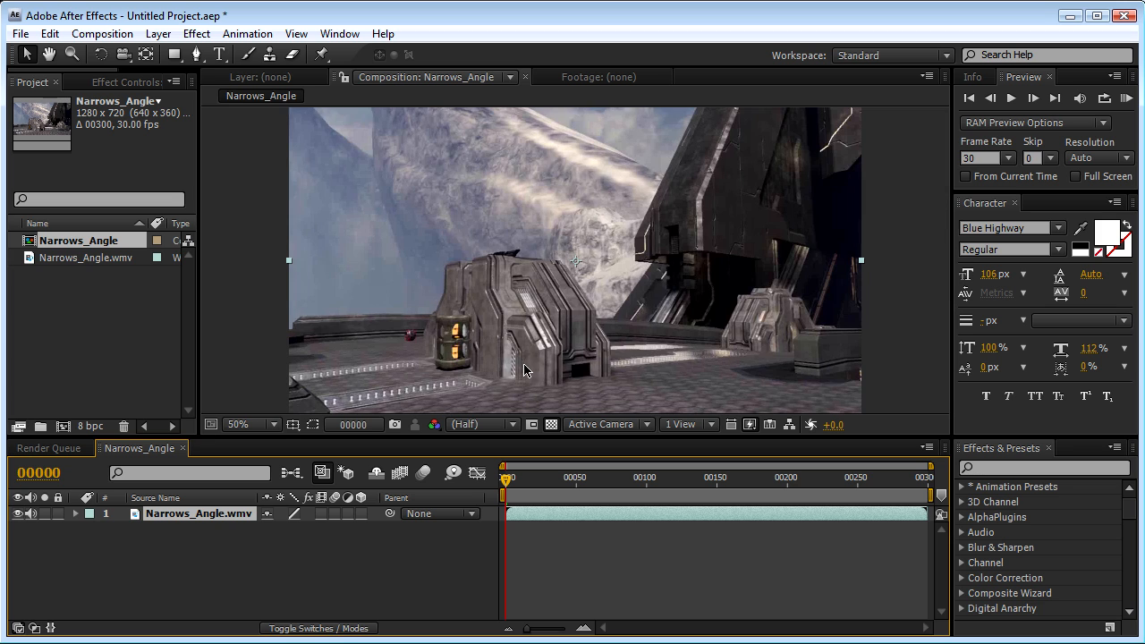
Step: Review the Narrows_Angle composition's Basic and Advanced settings (1280x720, 30 fps) and accept them
left_click(101, 32)
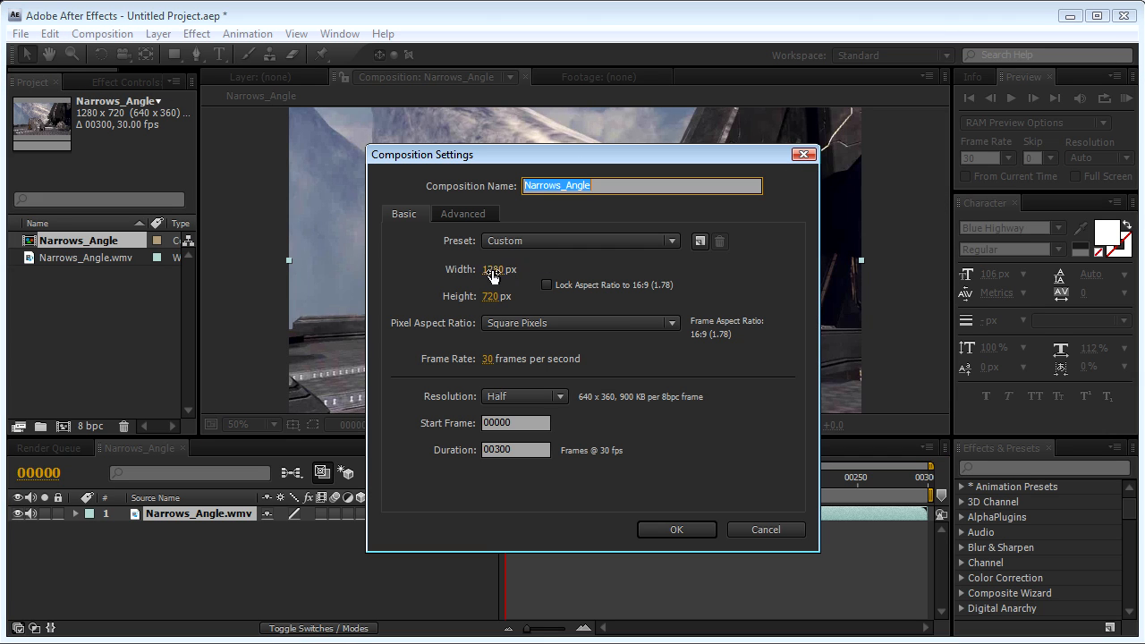
left_click(463, 214)
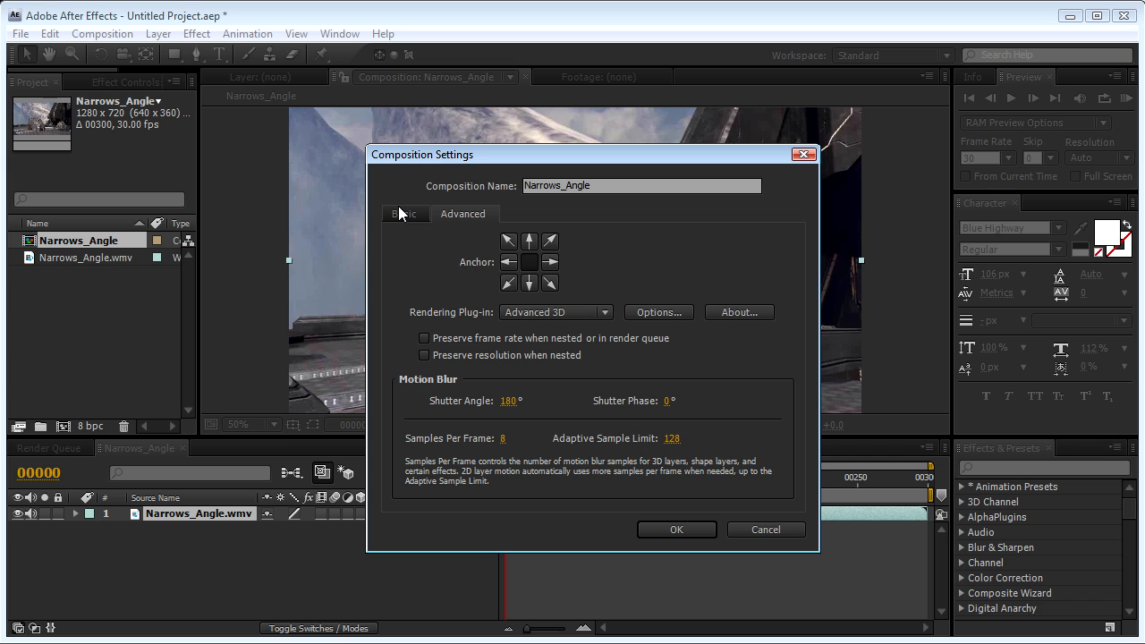
left_click(676, 529)
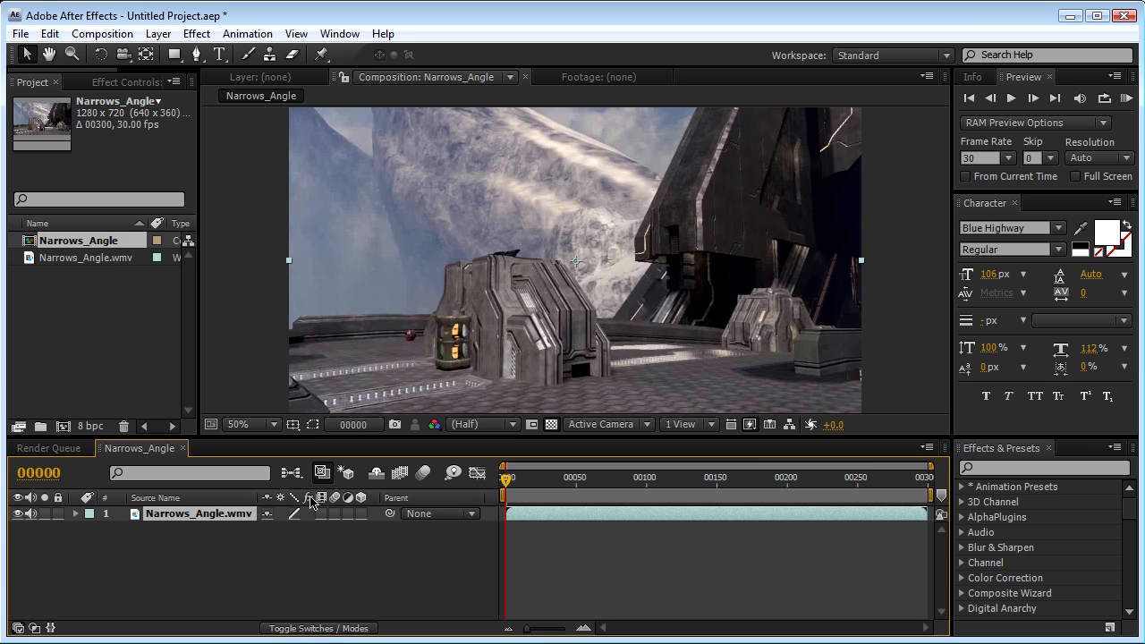
Step: Import TRACK0000 from the 3d Text folder as a PNG sequence over the Narrows_Angle clip
left_click(20, 32)
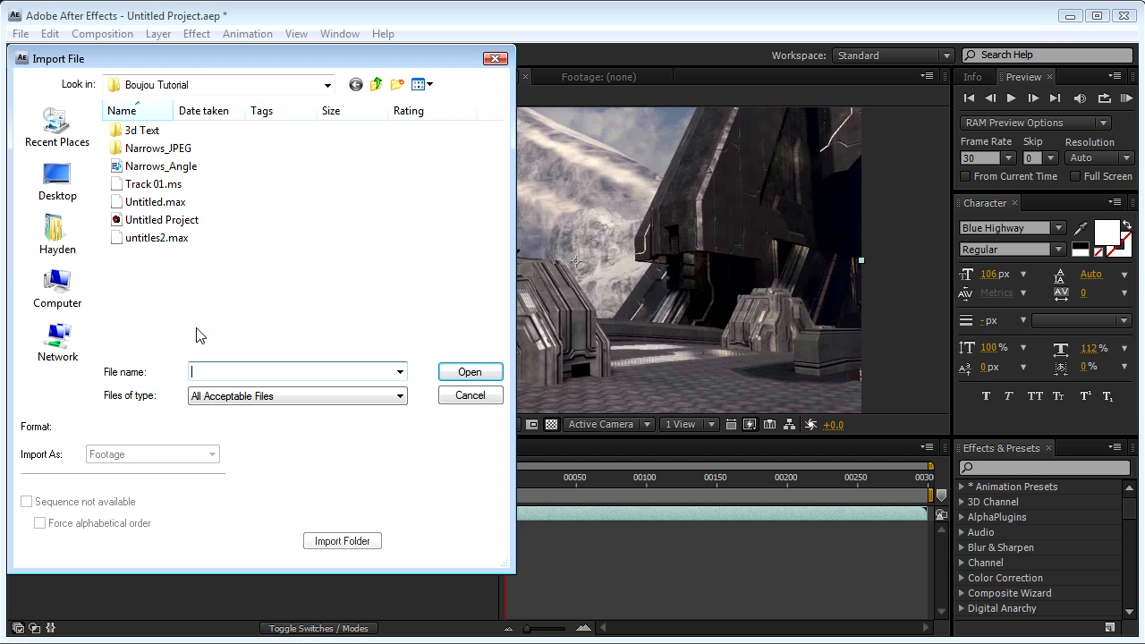
double_click(143, 129)
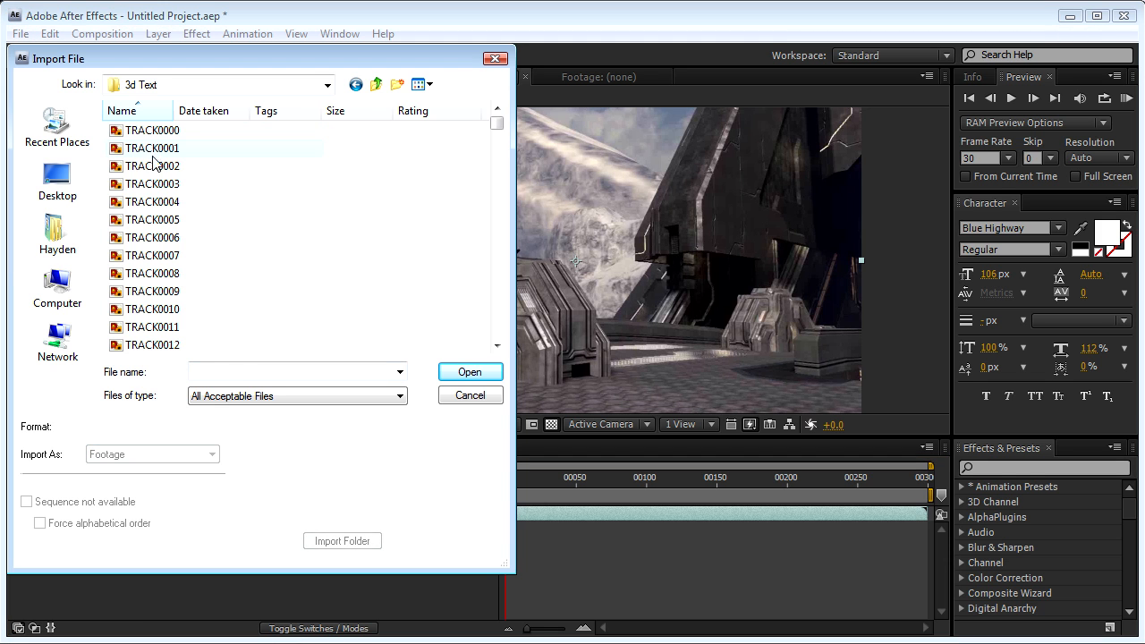
left_click(152, 129)
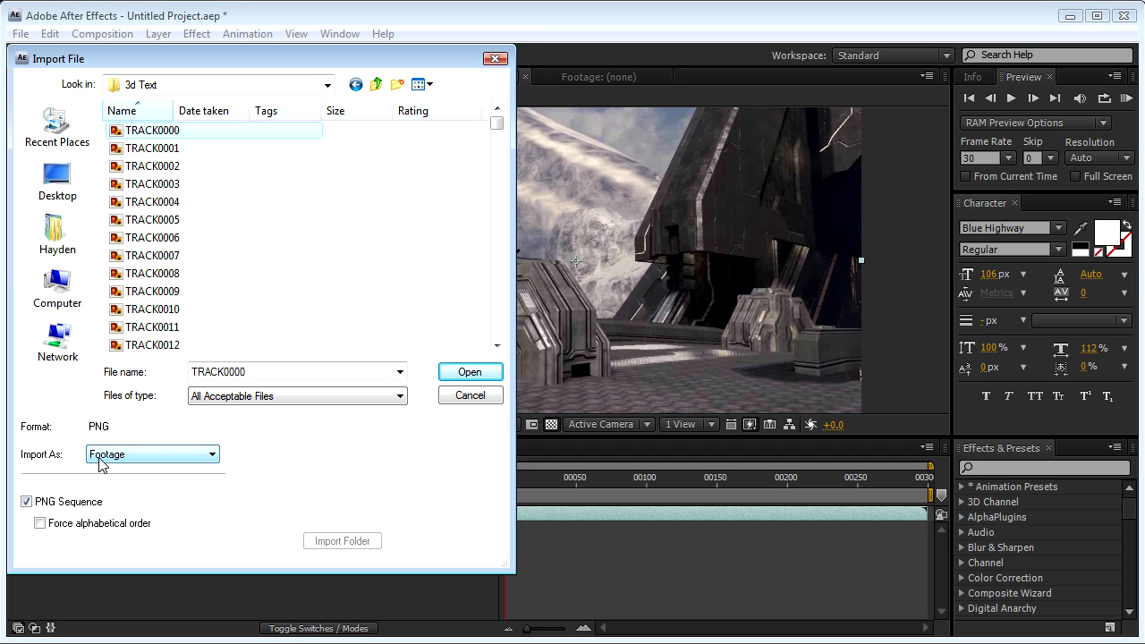
mouse_move(458, 379)
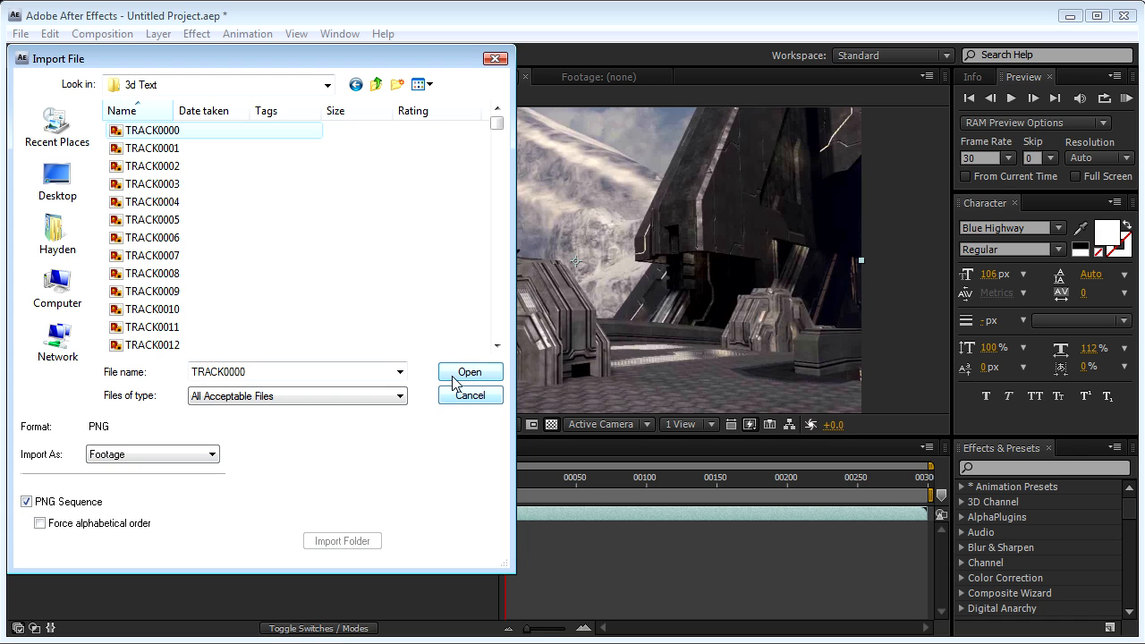
left_click(469, 370)
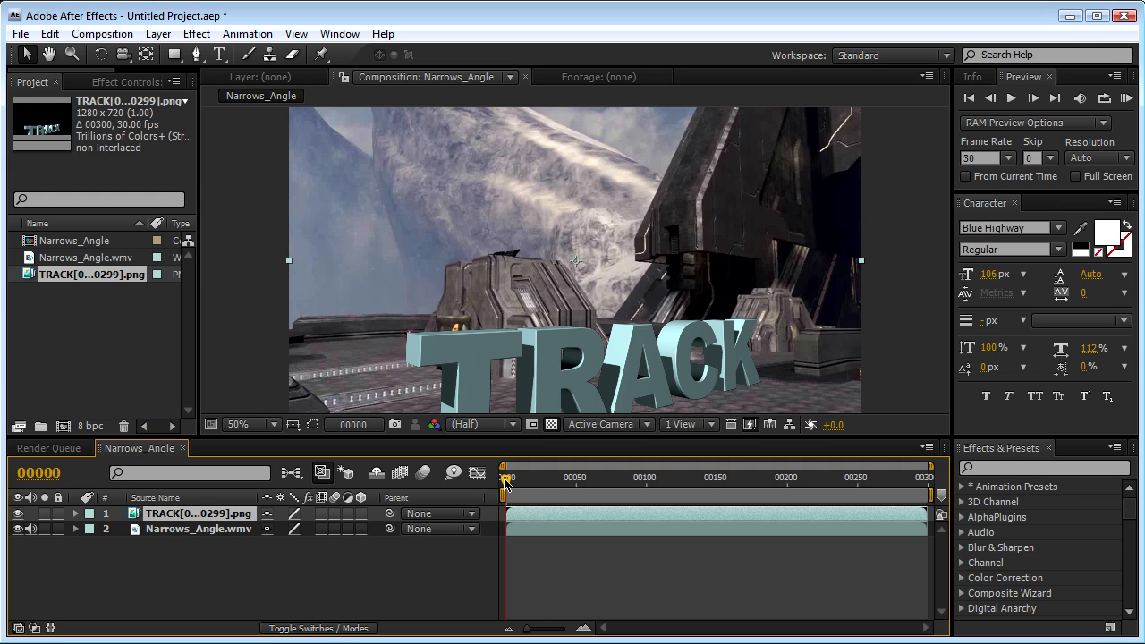
mouse_move(748, 393)
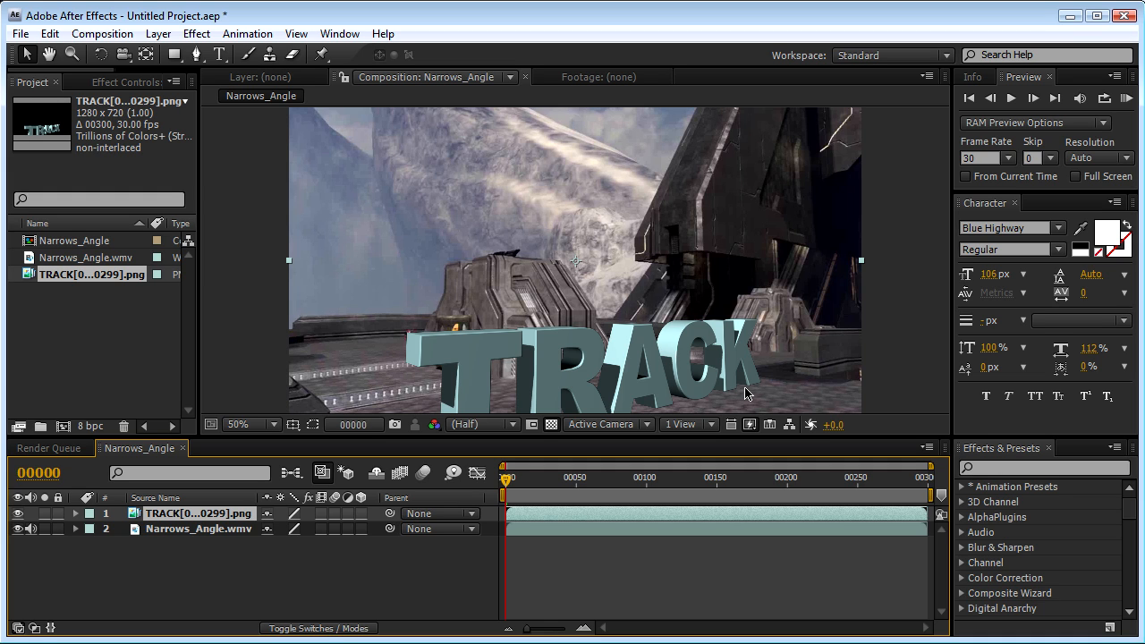
mouse_move(713, 424)
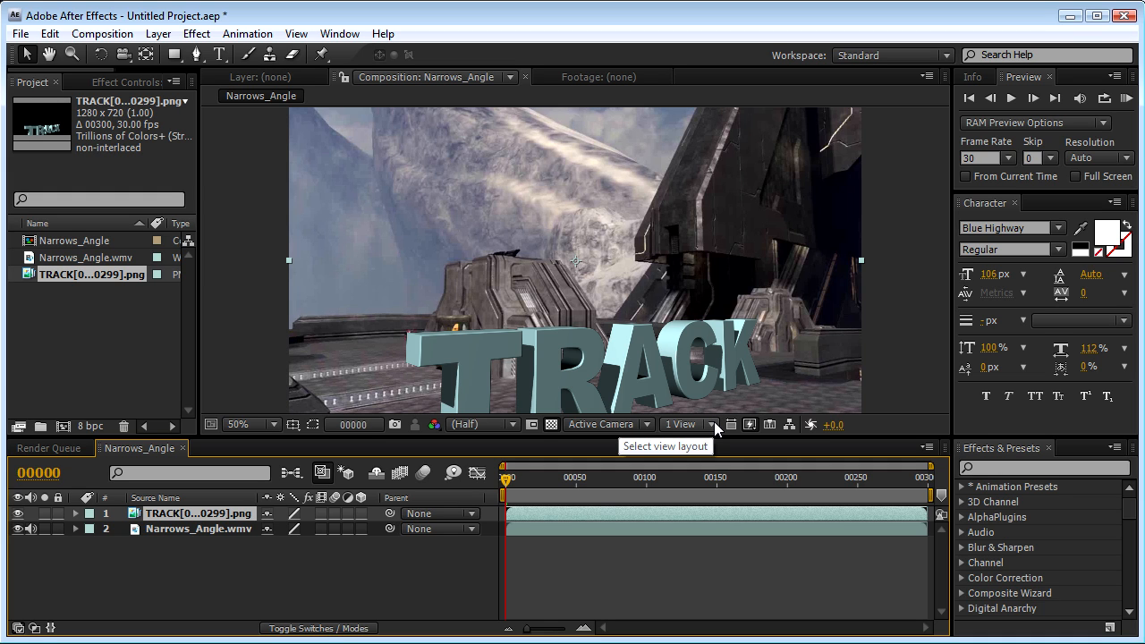
mouse_move(551, 423)
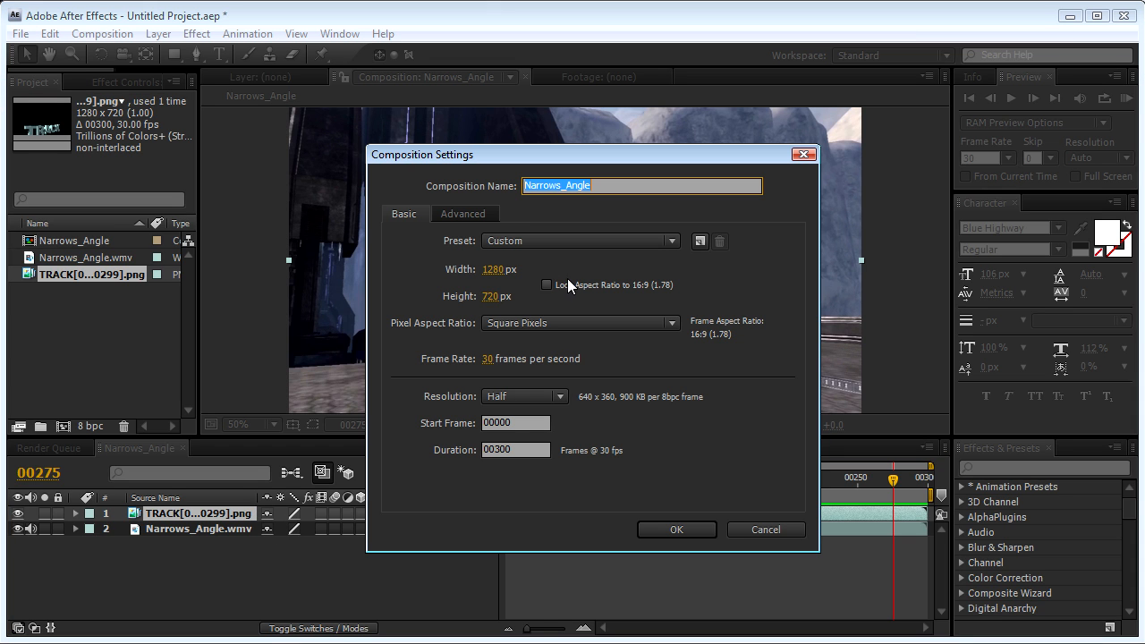
left_click(515, 449)
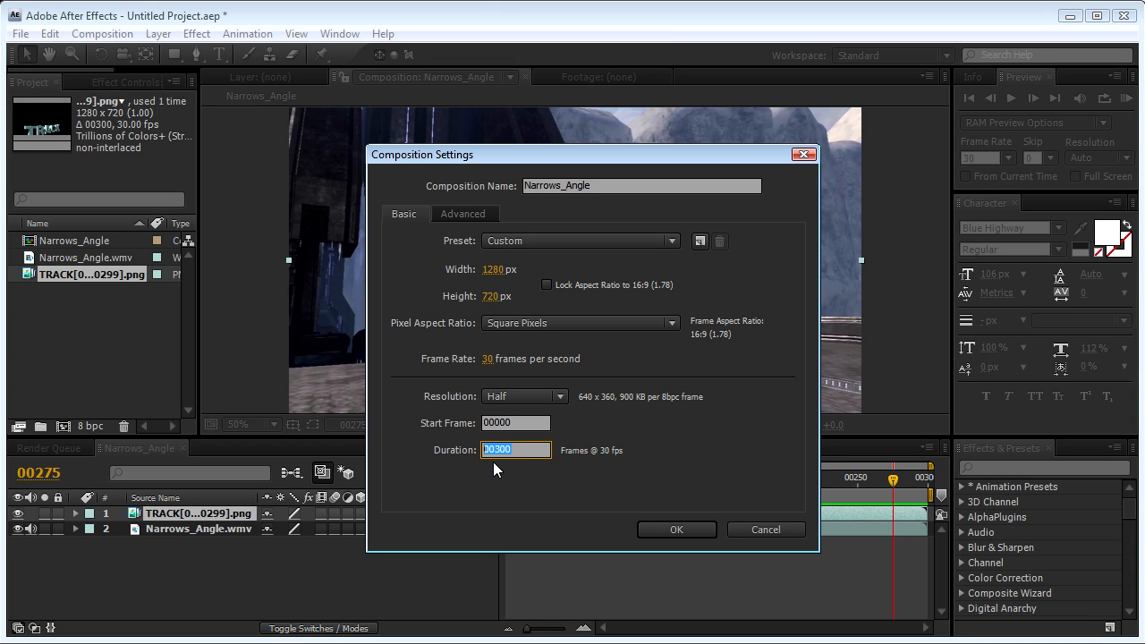
left_click(676, 529)
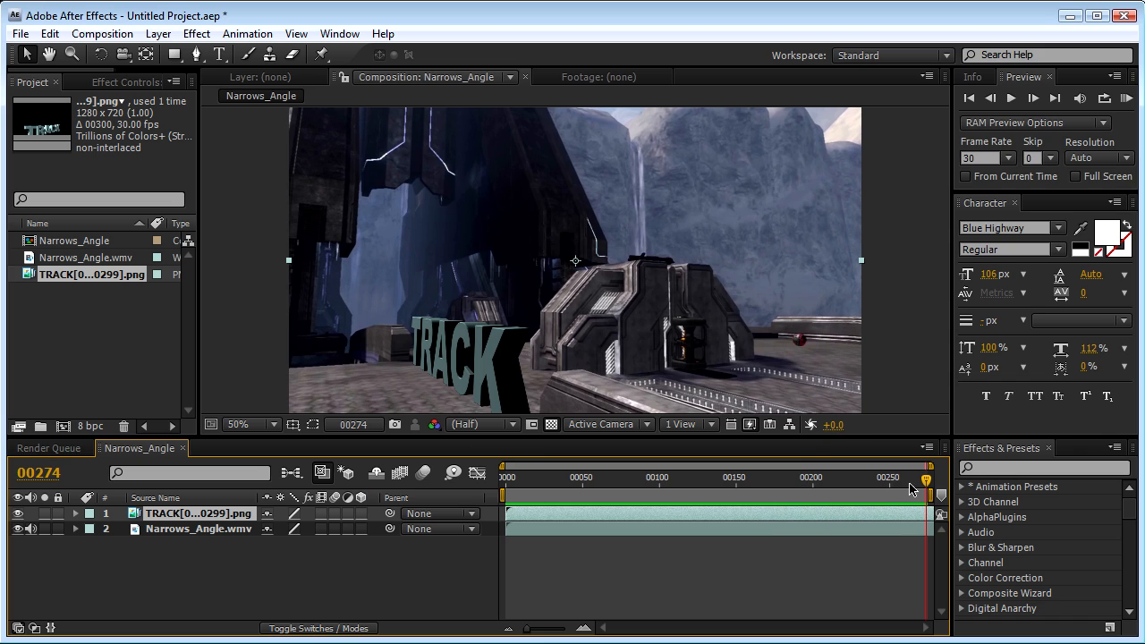
mouse_move(908, 483)
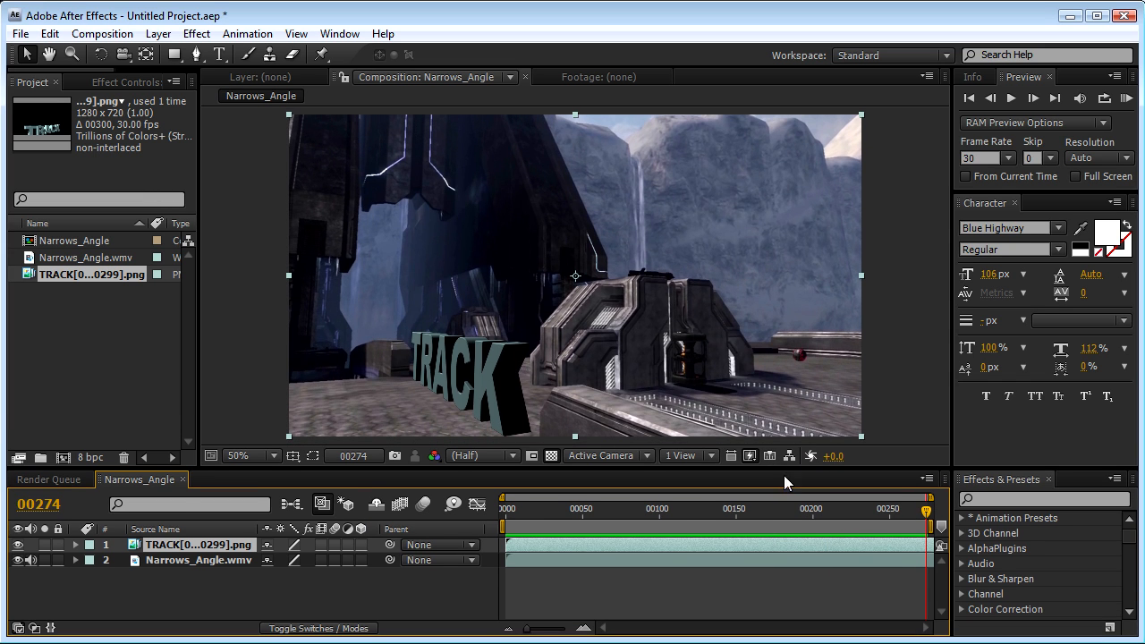
left_click(503, 508)
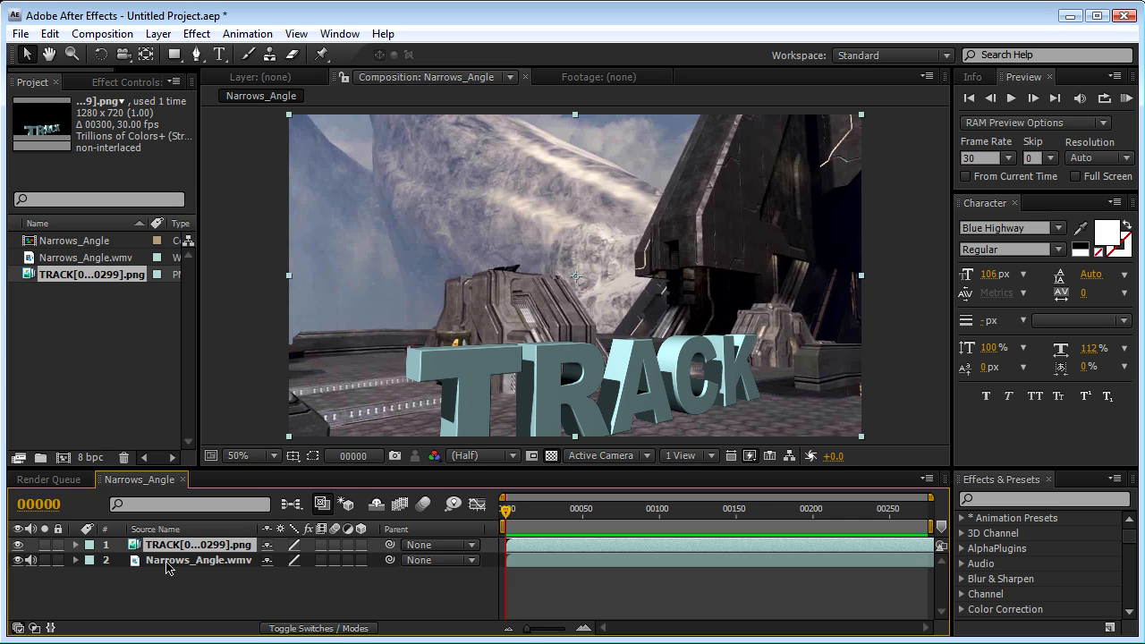
Step: Pre-compose the text and footage layers into Pre-comp 1 with time remapping enabled
left_click(198, 560)
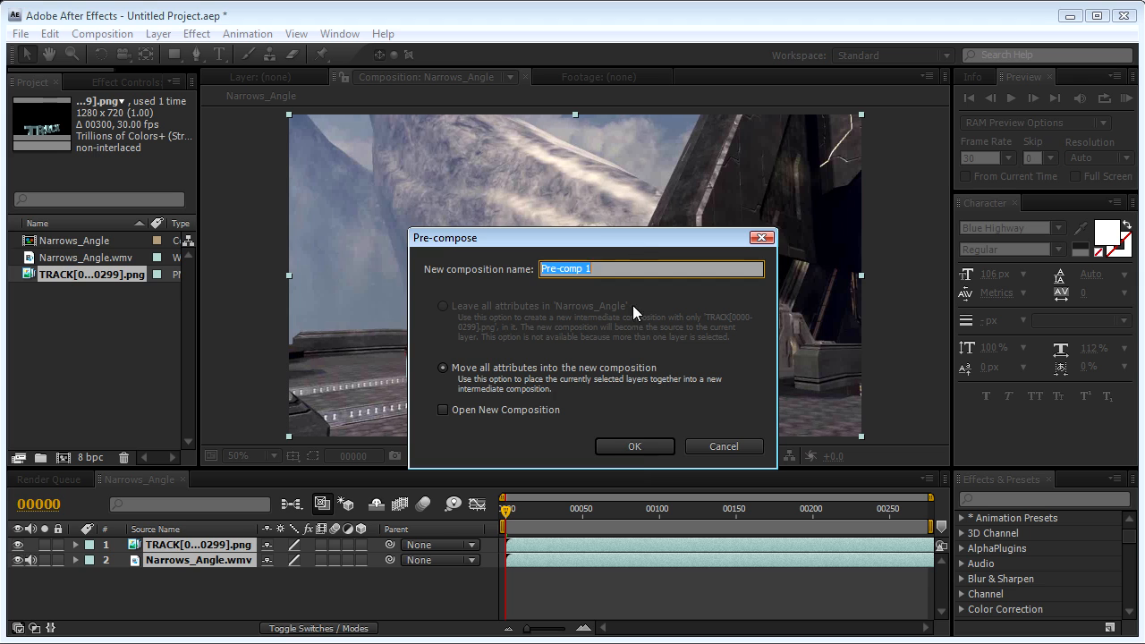
left_click(633, 446)
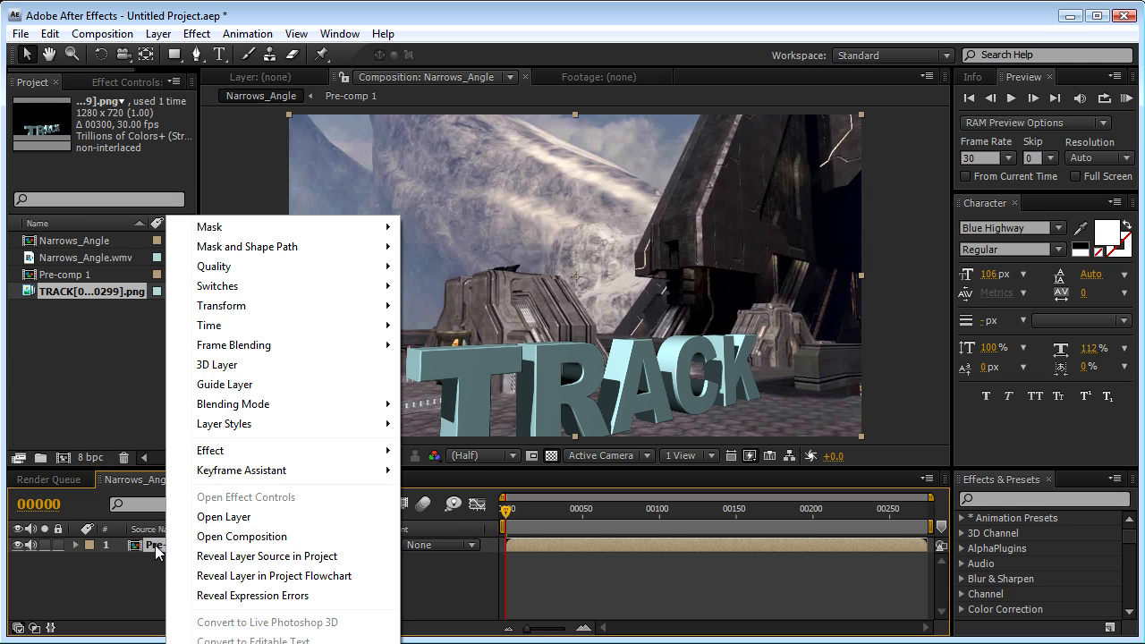
mouse_move(209, 326)
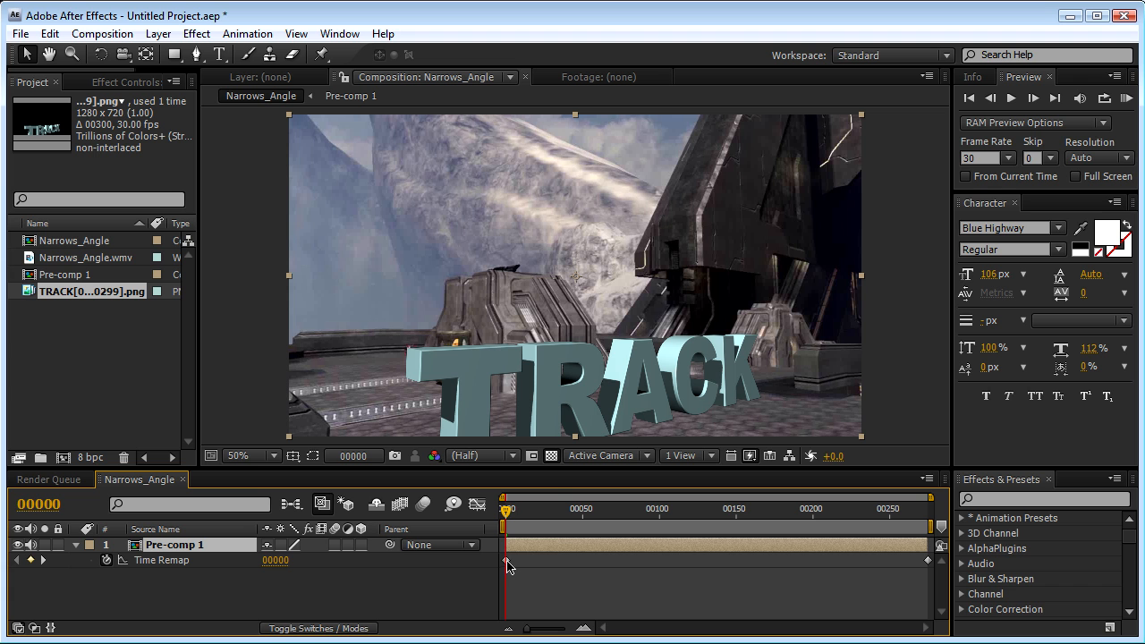
left_click_drag(508, 508, 743, 507)
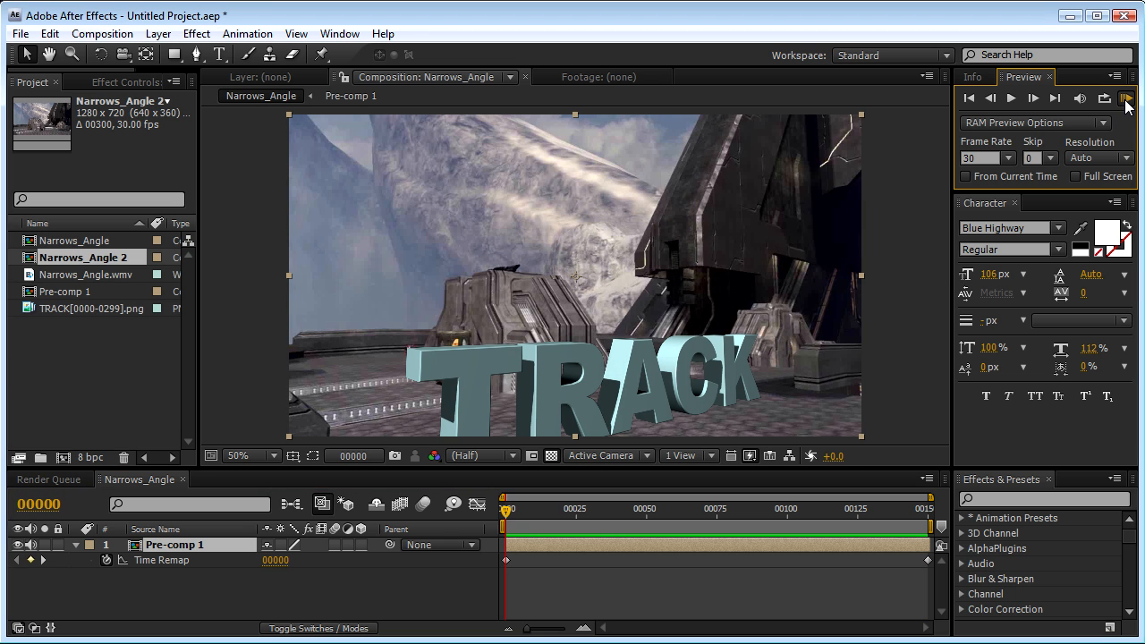
Step: Preview Pre-comp 1 and scrub the current time across the shot to check the nested layers
left_click(1127, 99)
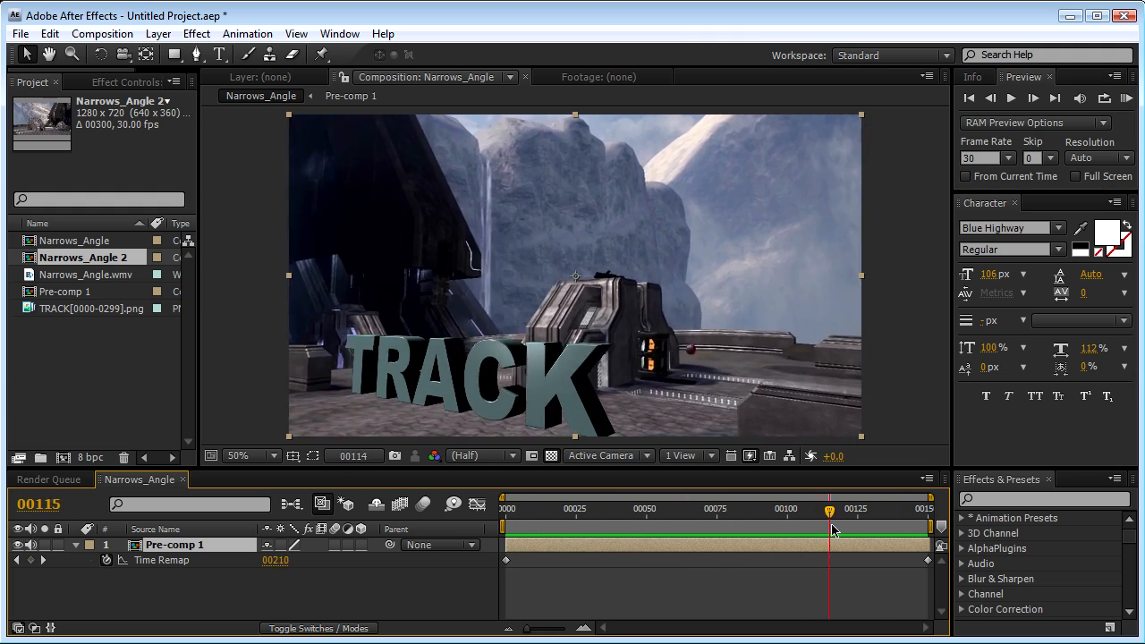
left_click_drag(830, 530, 813, 538)
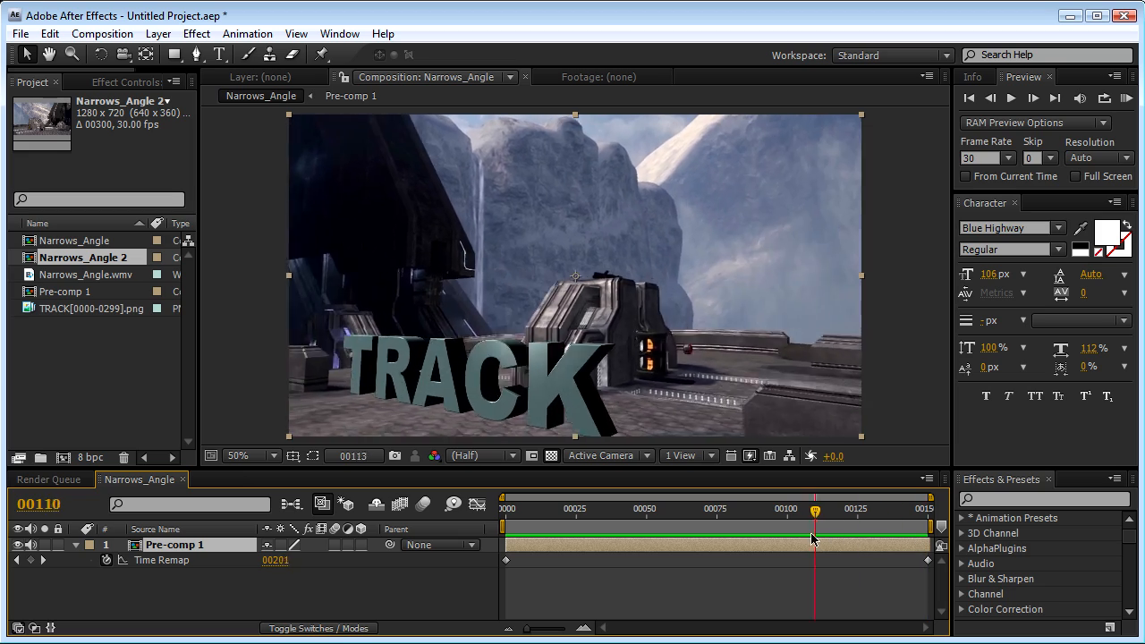
left_click_drag(814, 515, 509, 515)
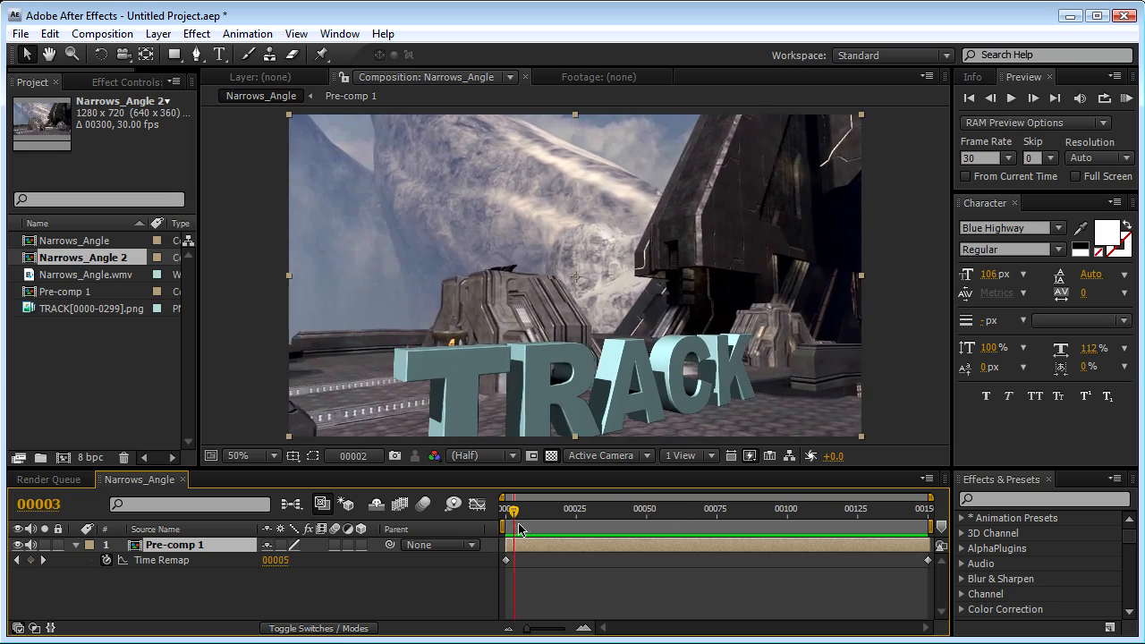
left_click_drag(515, 515, 916, 515)
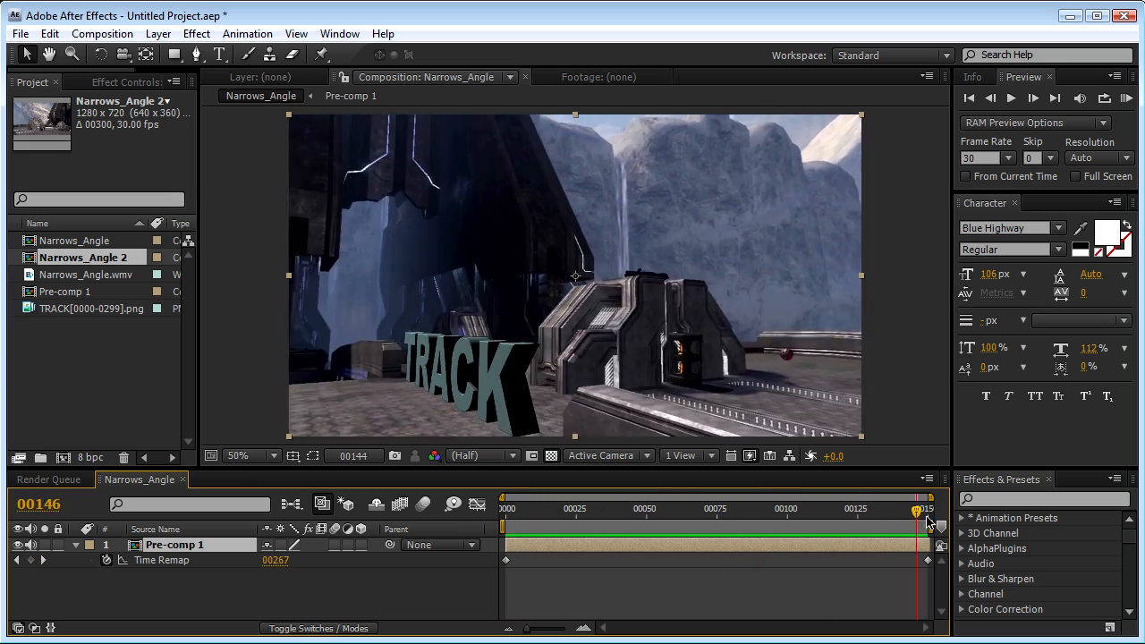
left_click_drag(916, 497, 887, 498)
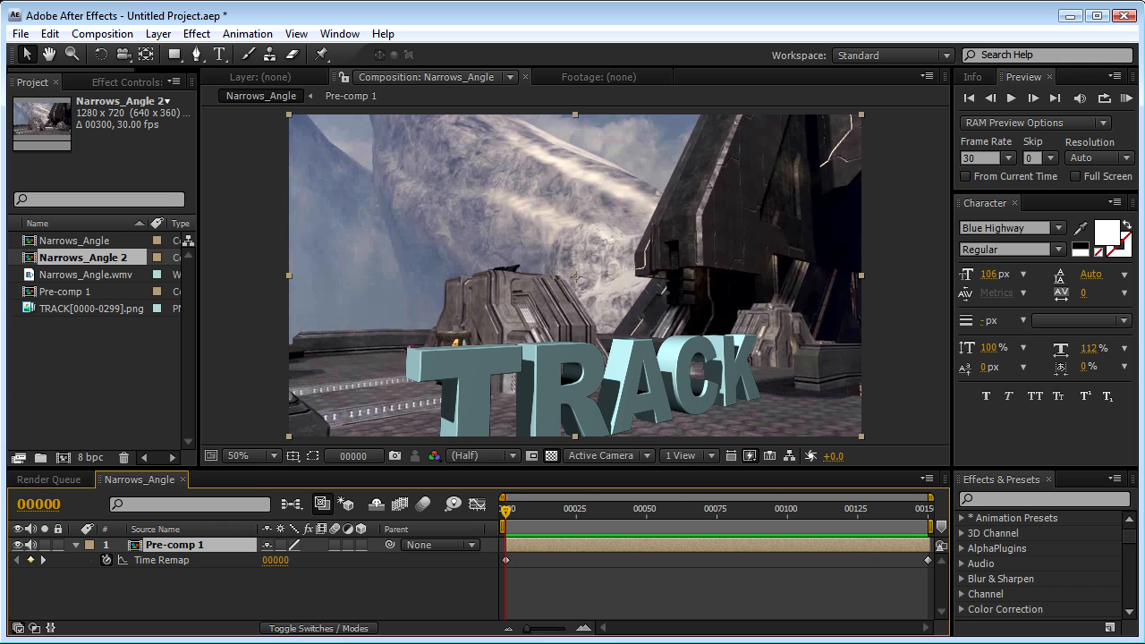
mouse_move(222, 109)
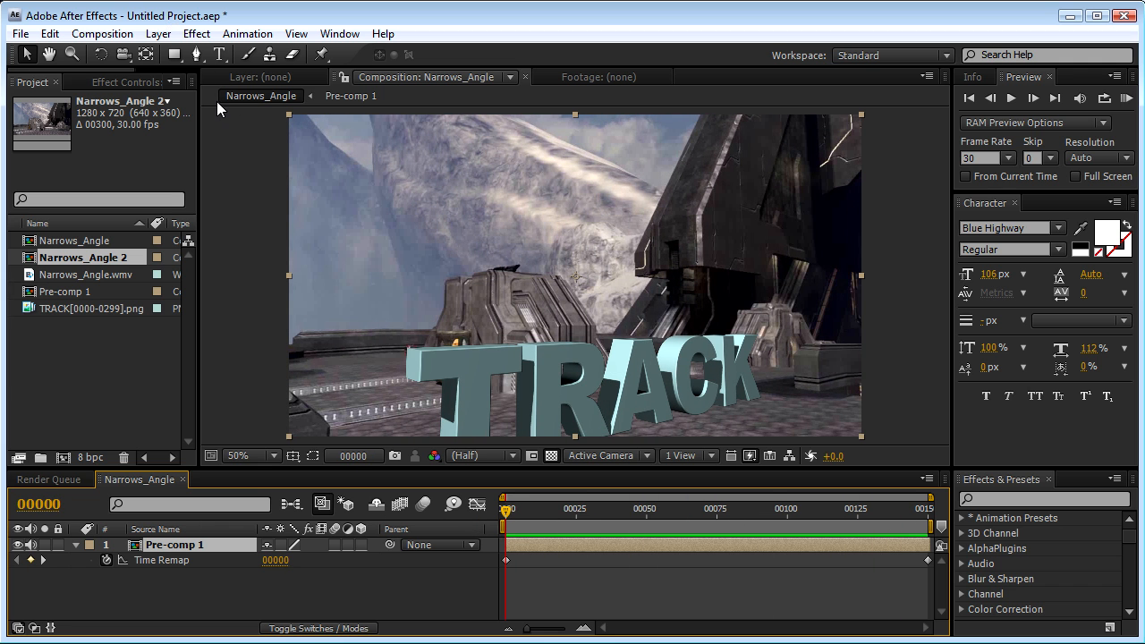
left_click_drag(505, 510, 533, 509)
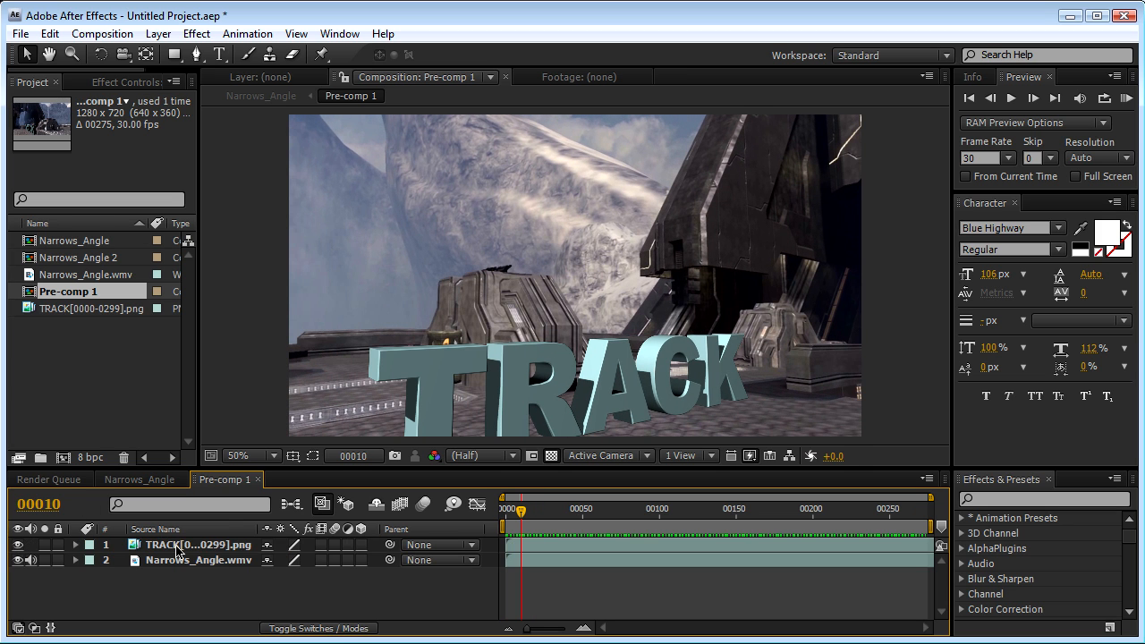
Step: Add an adjustment layer in Pre-comp 1 with Brightness & Contrast at brightness 5, contrast 20
left_click(158, 32)
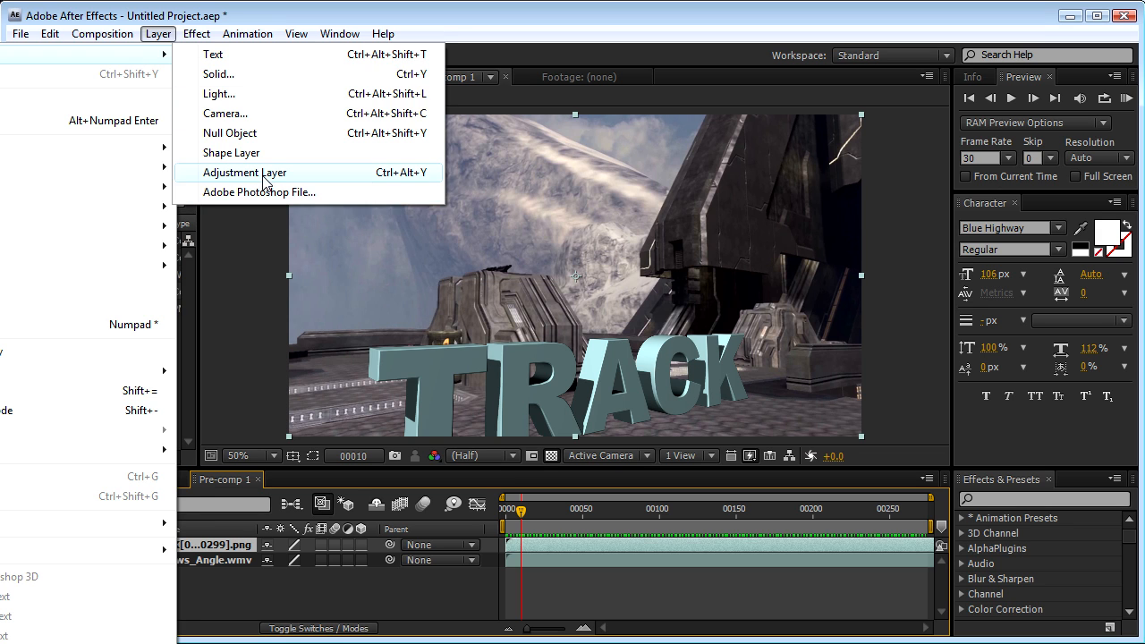
left_click(243, 172)
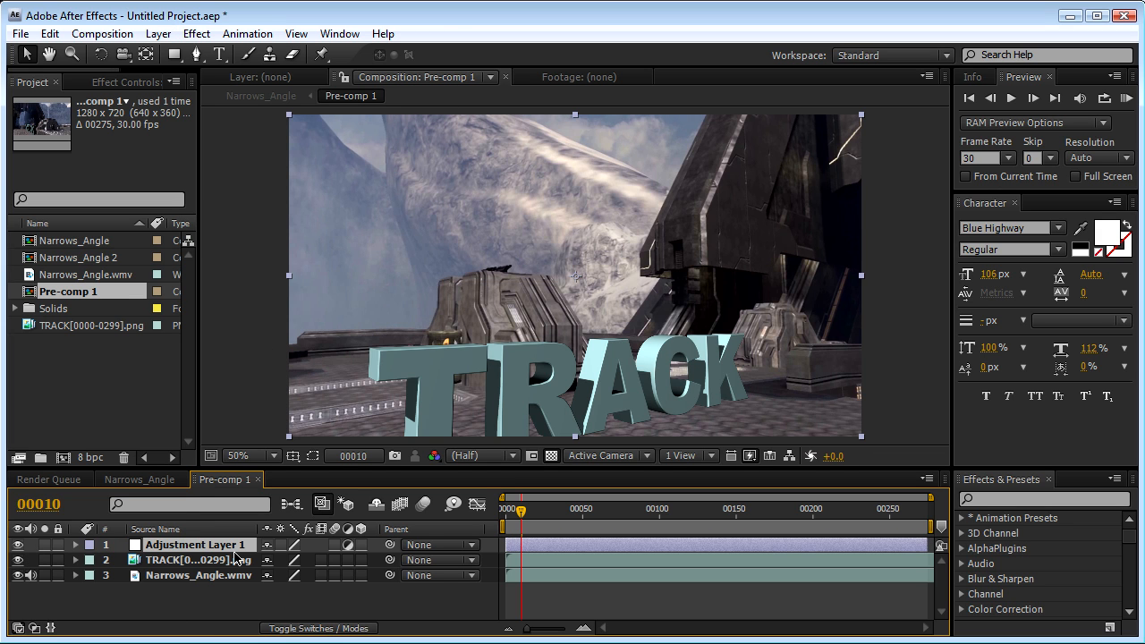
mouse_move(930, 121)
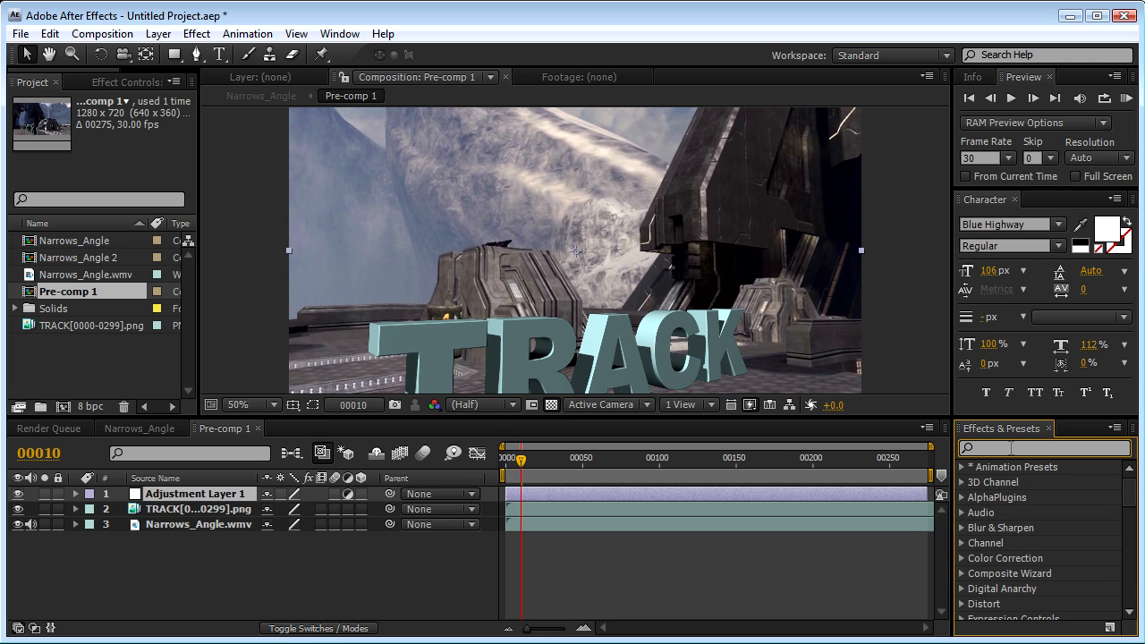
type("brightness")
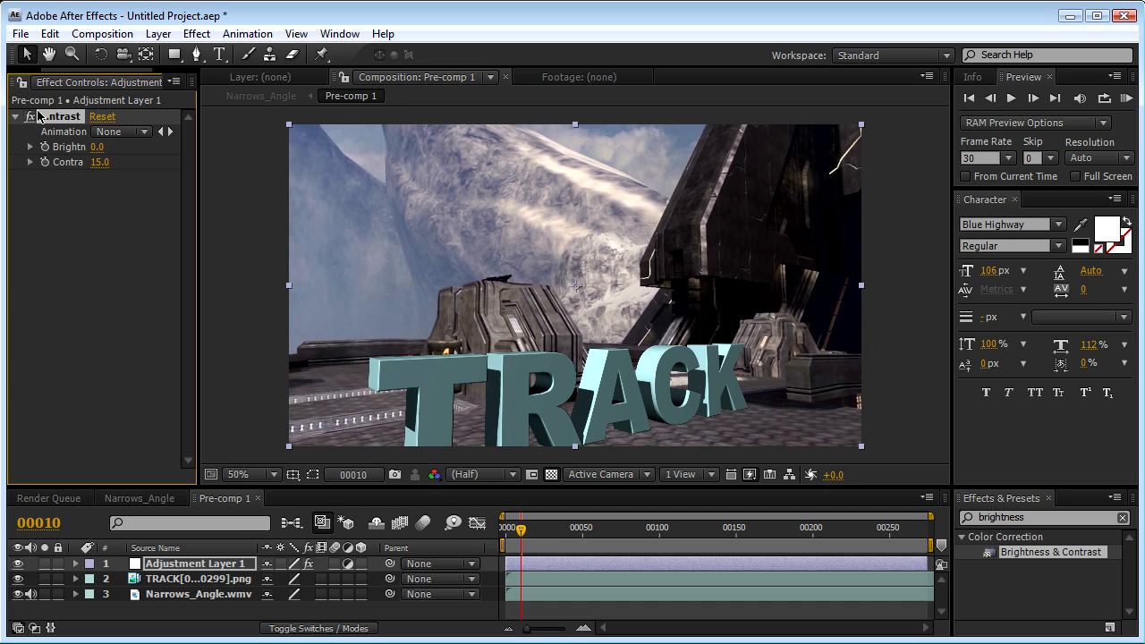
left_click(96, 147)
type("5")
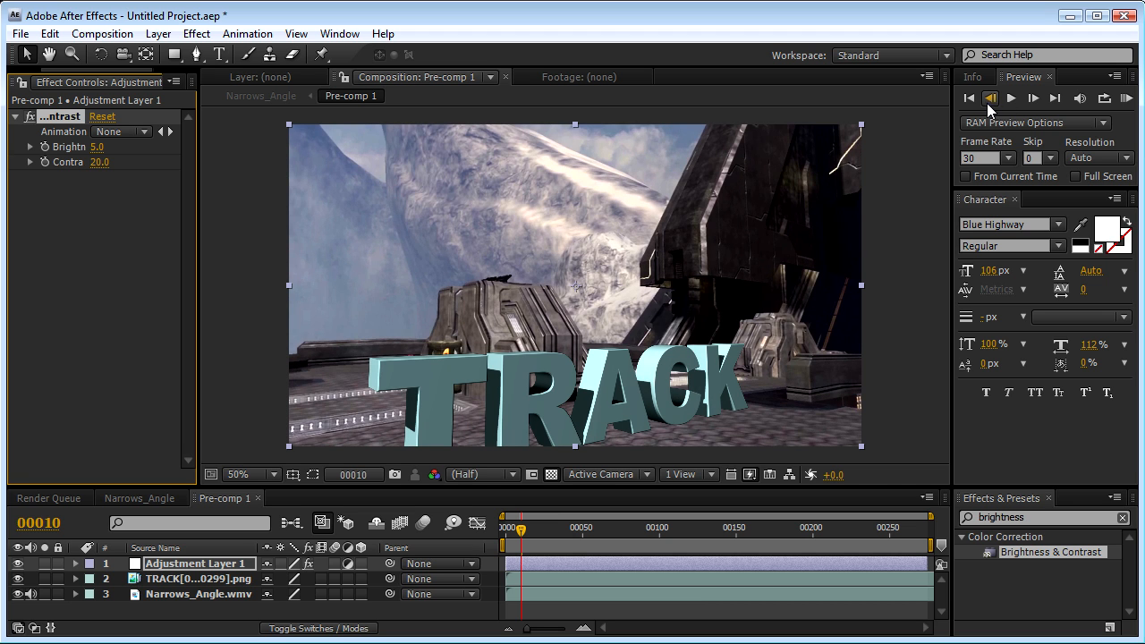
Step: Add a second adjustment layer with Curves and bend the RGB curve into an S shape
left_click(157, 32)
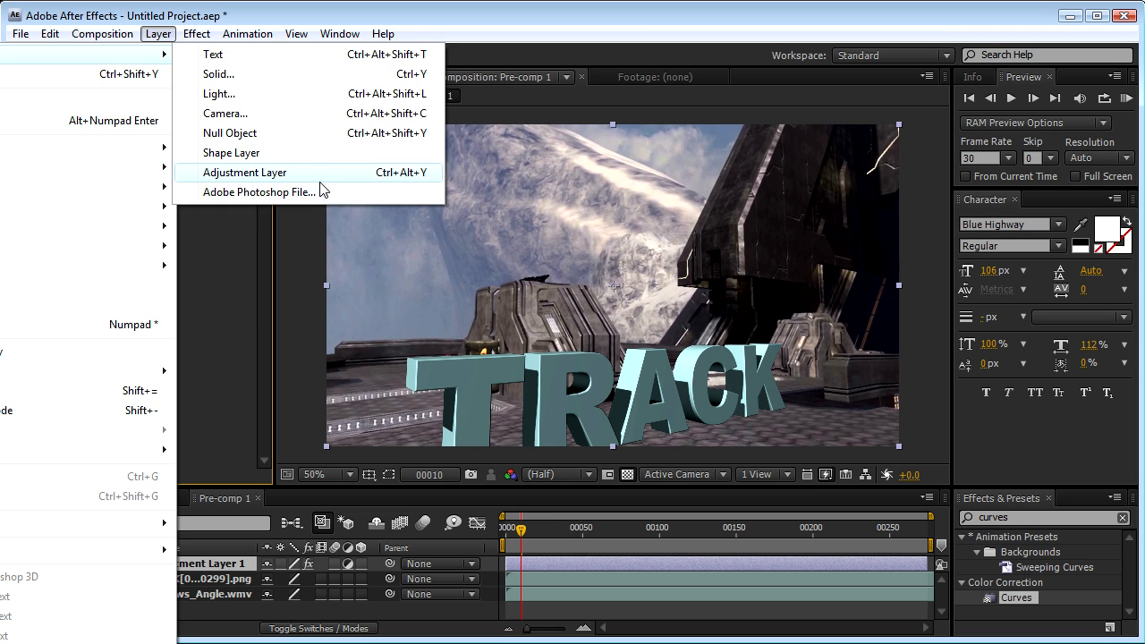
left_click(243, 172)
type("Curves")
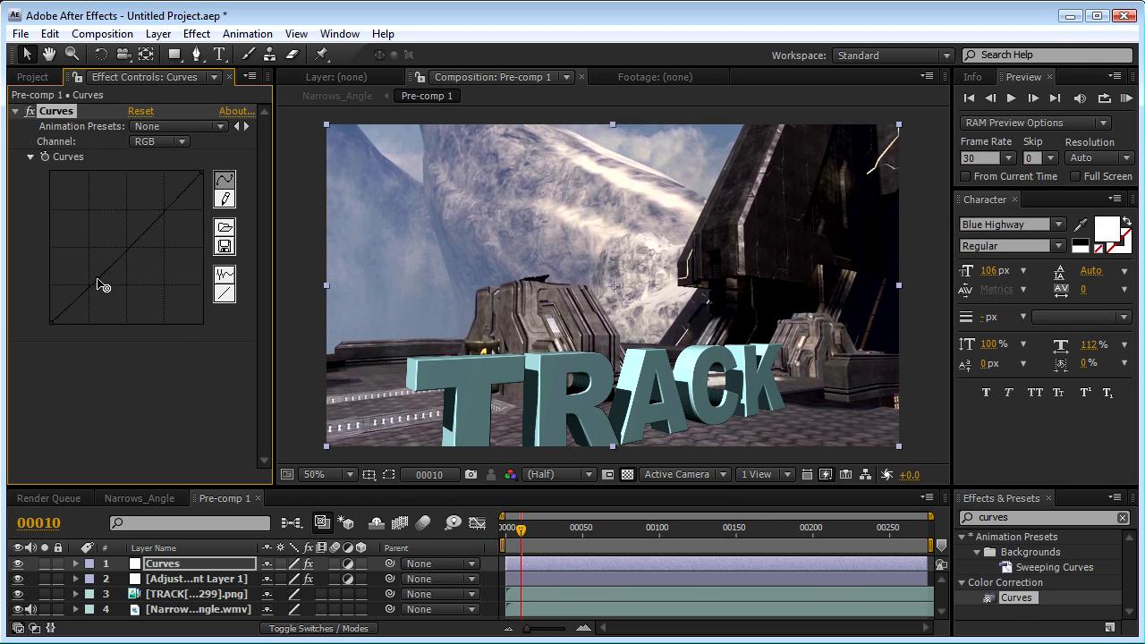
left_click_drag(103, 286, 164, 222)
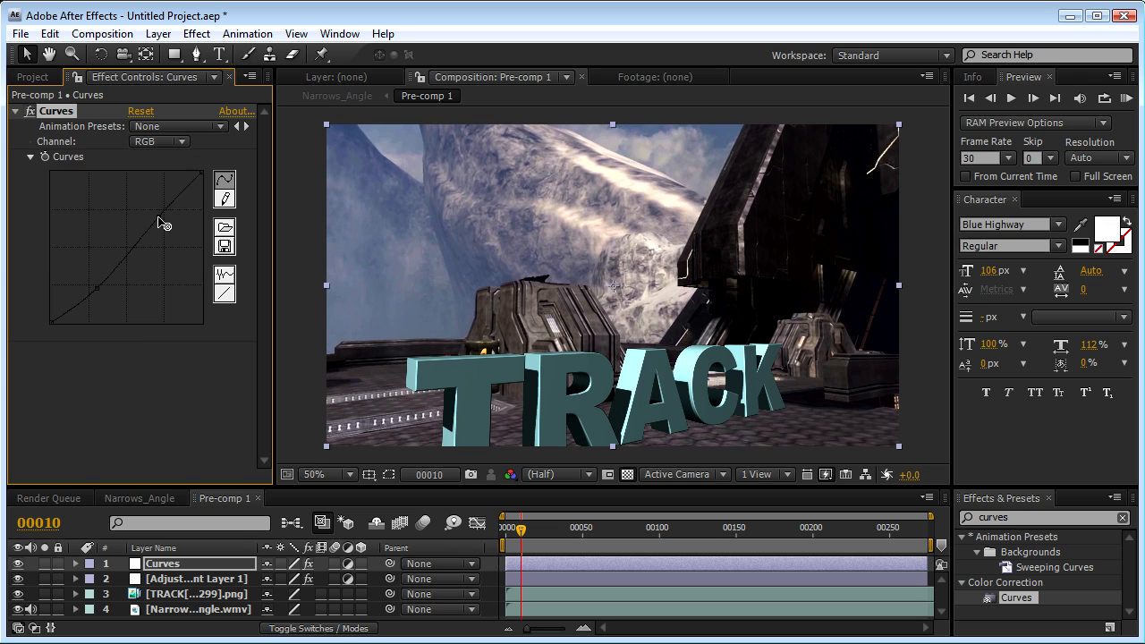
left_click_drag(164, 222, 154, 213)
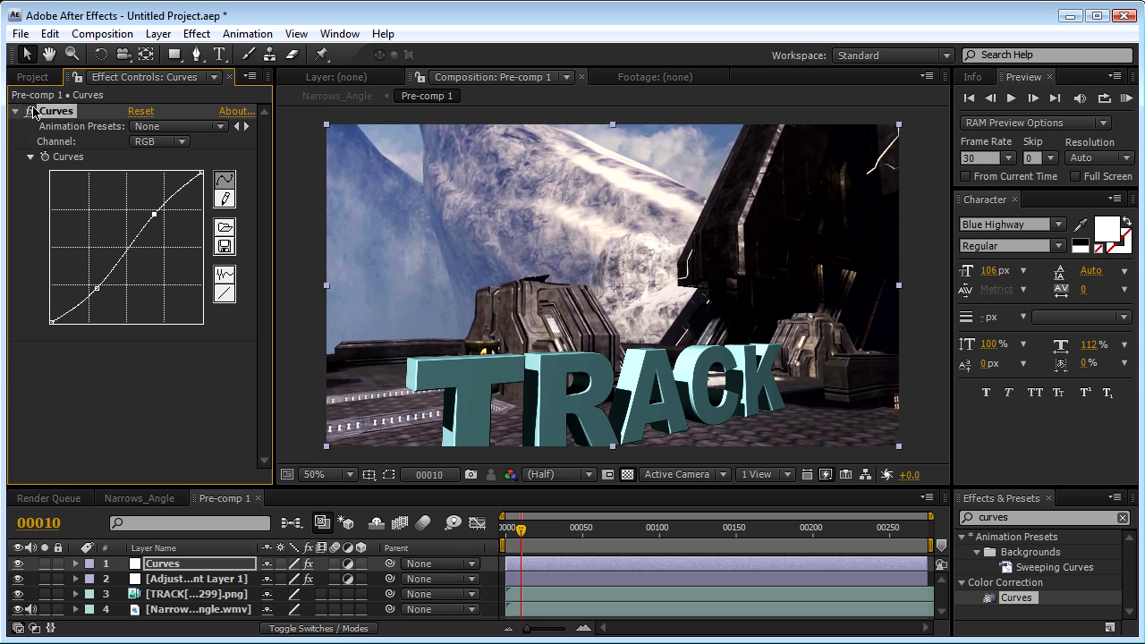
mouse_move(54, 109)
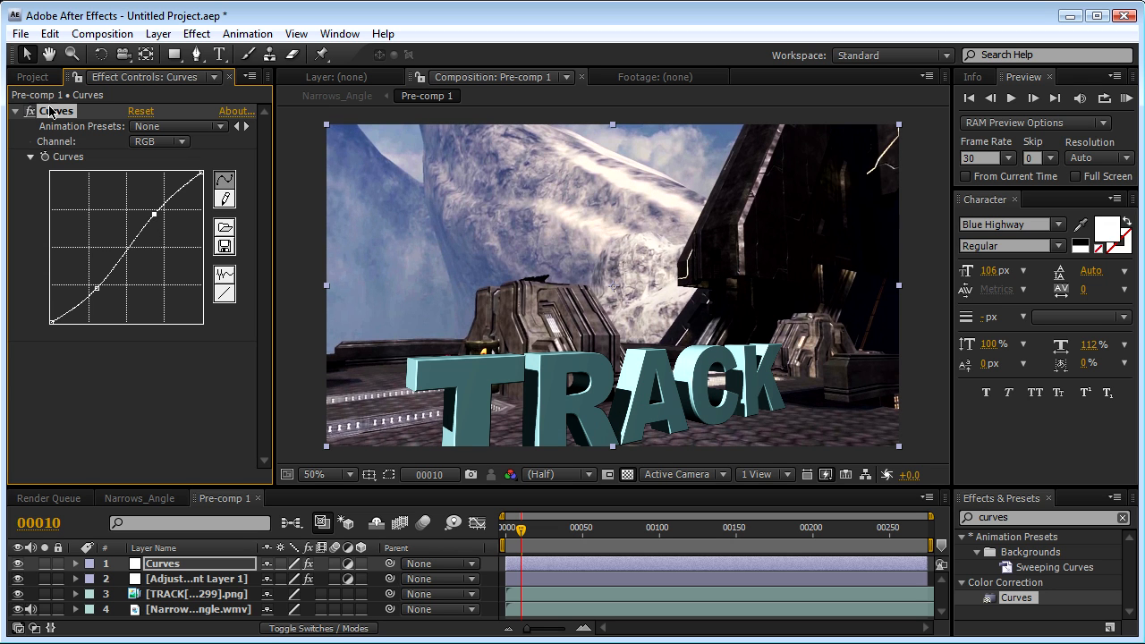
Step: Reshape the red, green and blue channel curves for a cooler grade
left_click(159, 141)
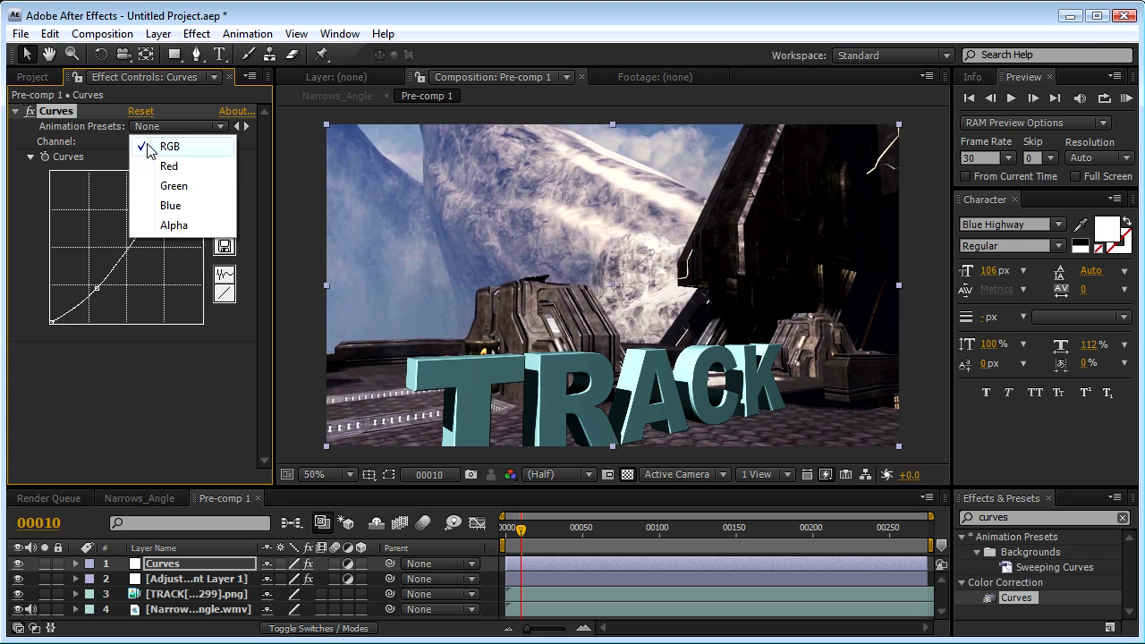
left_click(168, 166)
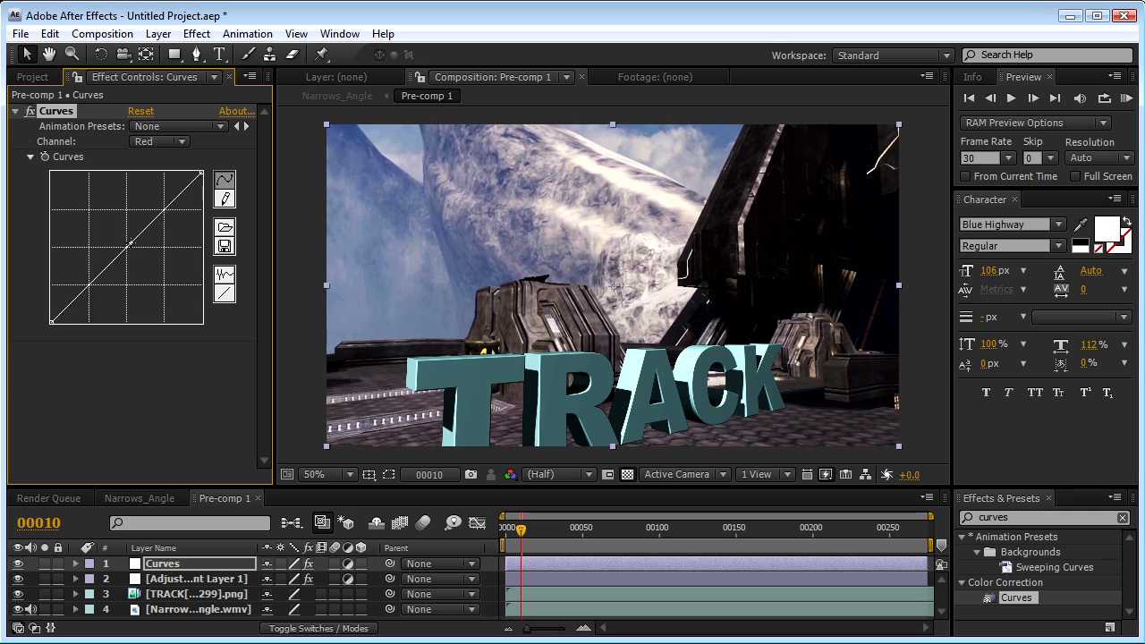
left_click_drag(128, 243, 132, 247)
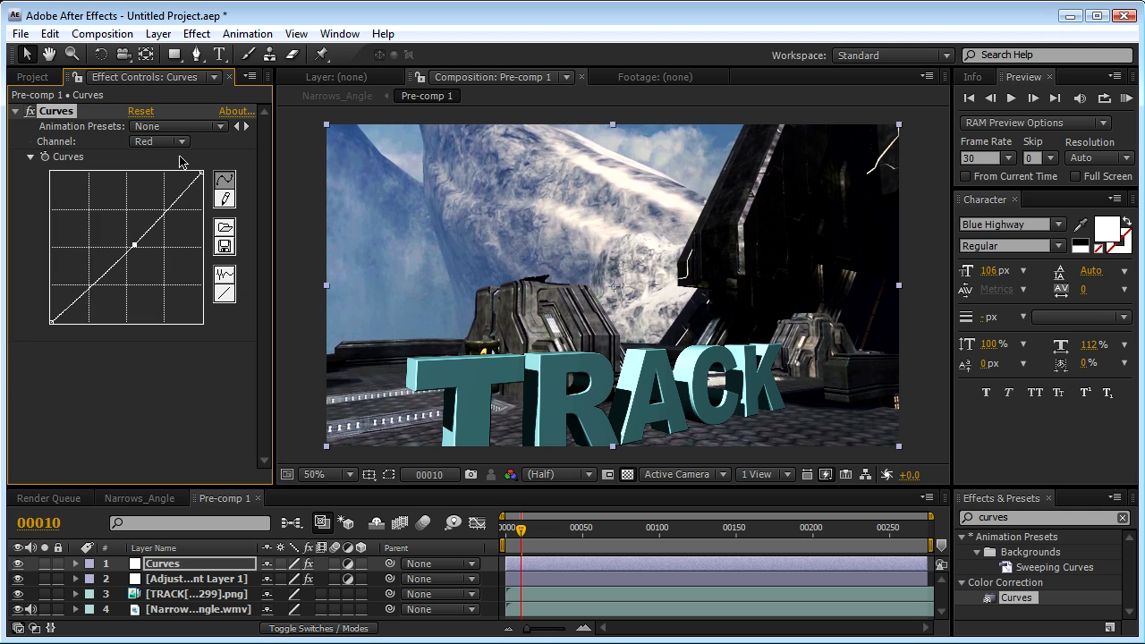
left_click(159, 141)
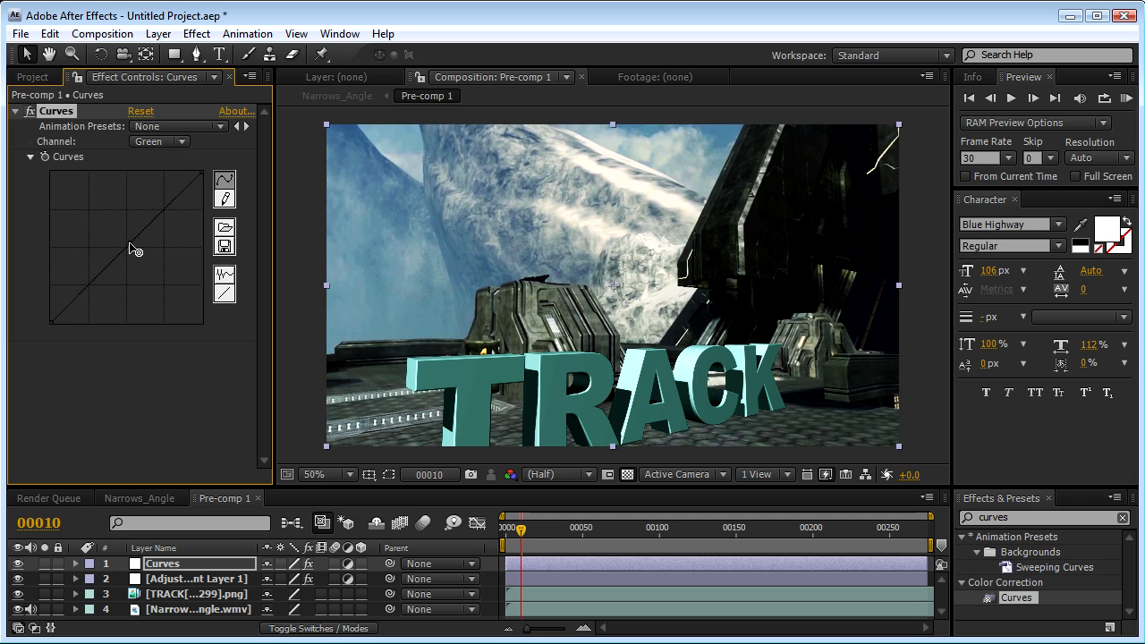
left_click(157, 142)
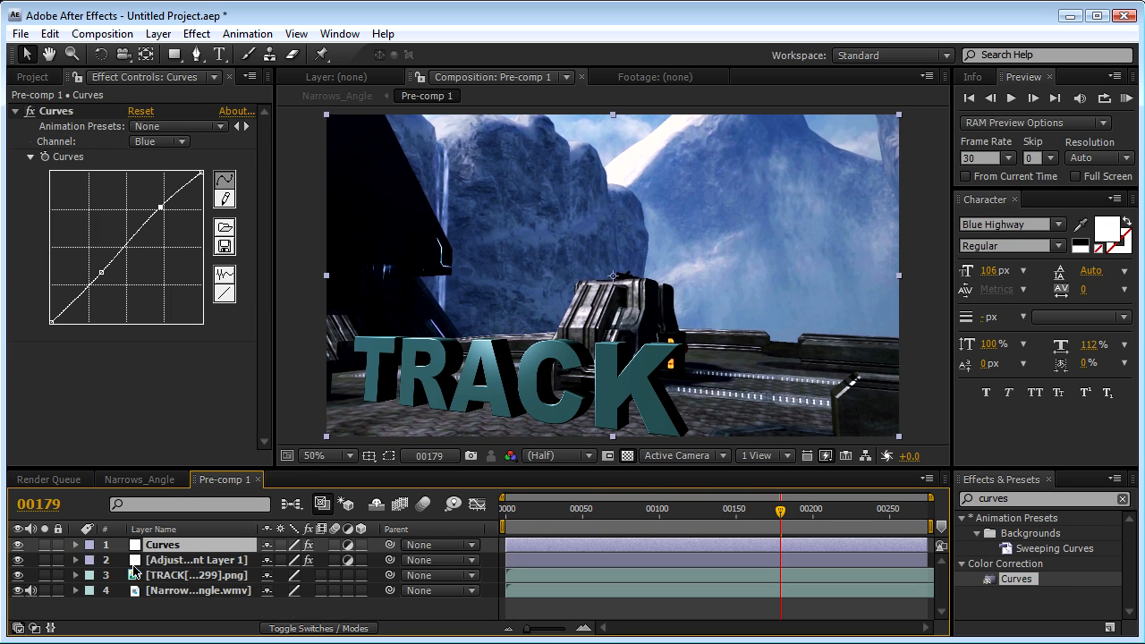
Step: Apply Hue/Saturation to Adjustment Layer 1 with master saturation -20
left_click(157, 32)
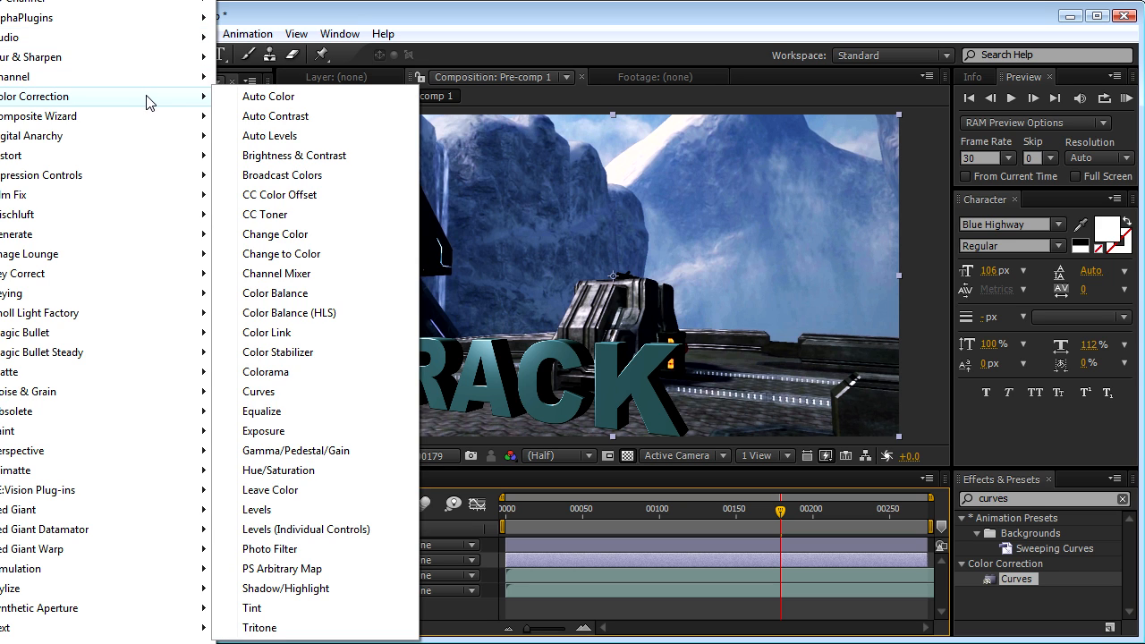
mouse_move(268, 97)
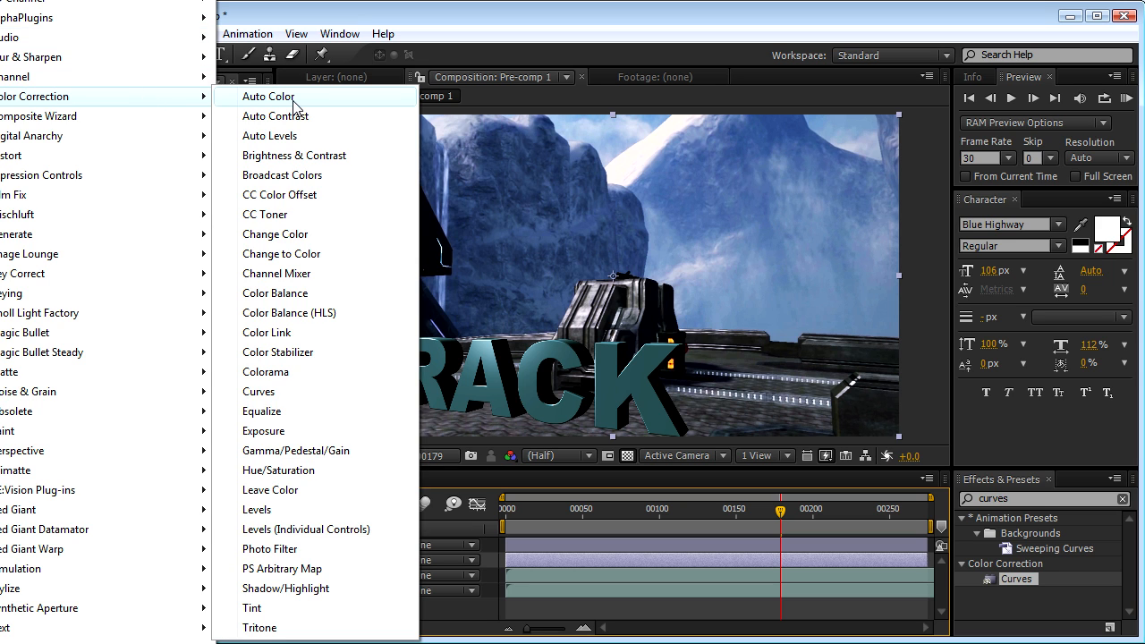
mouse_move(332, 224)
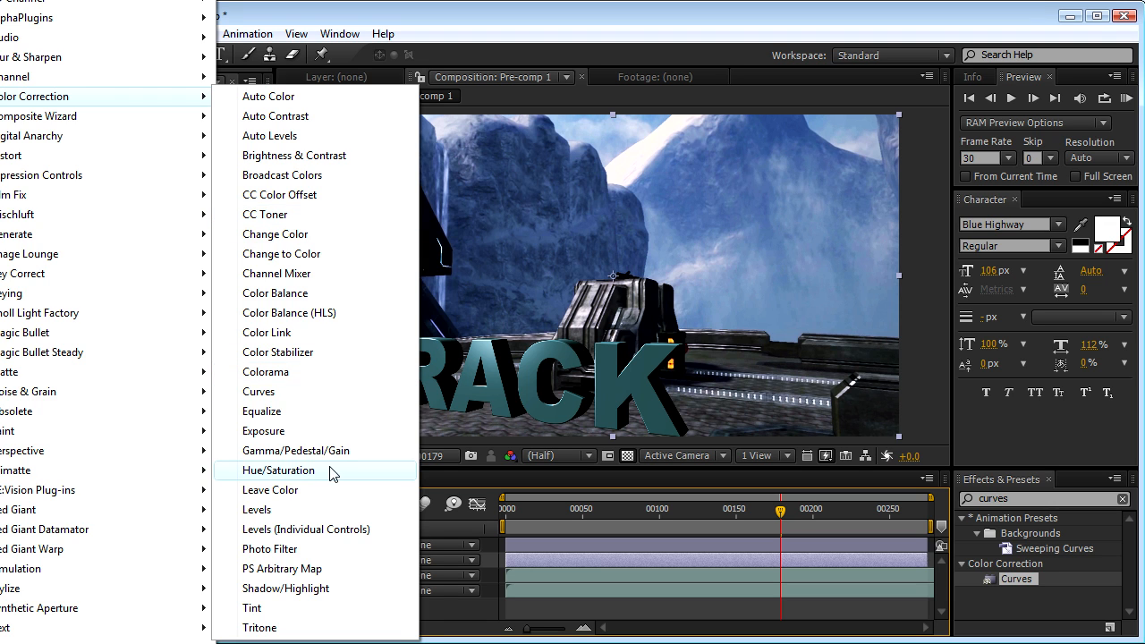
left_click(279, 469)
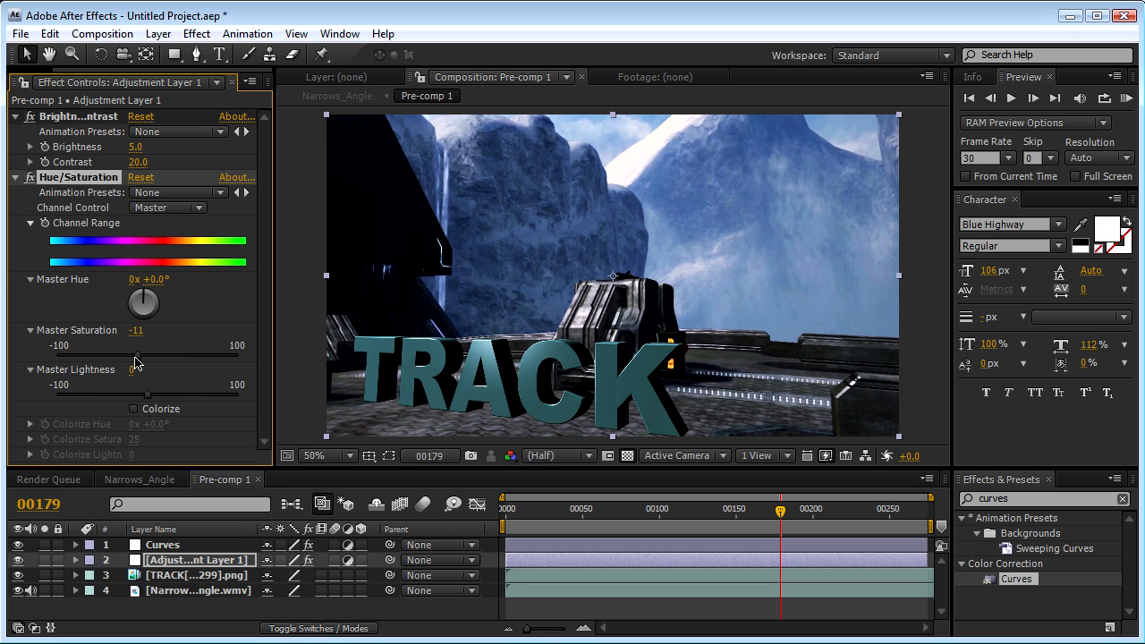
left_click(143, 329)
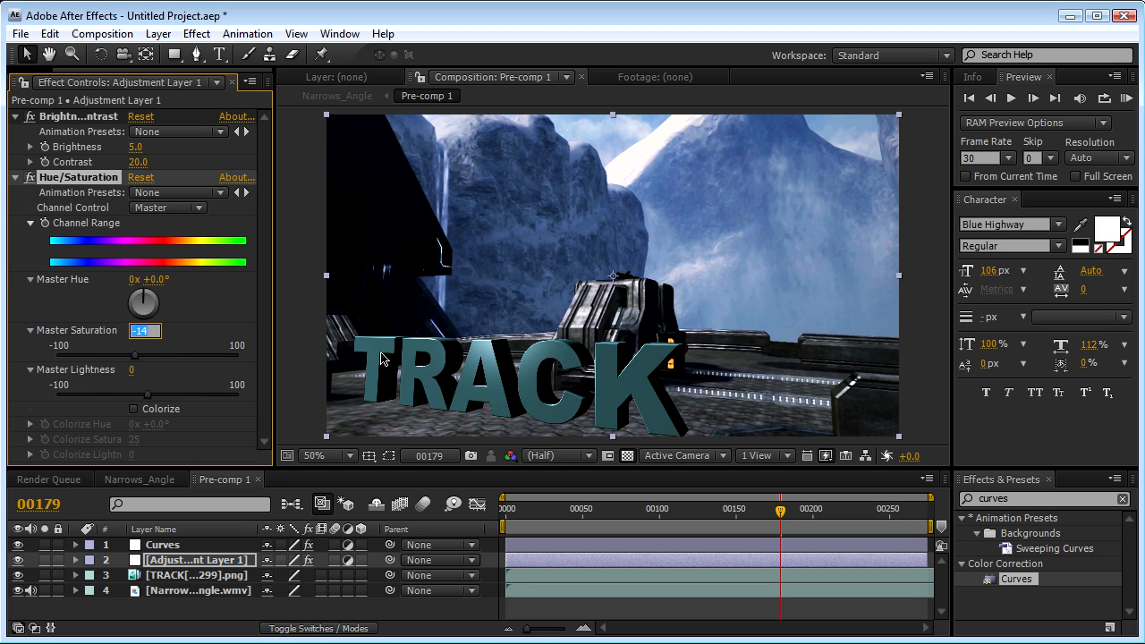
type("-20")
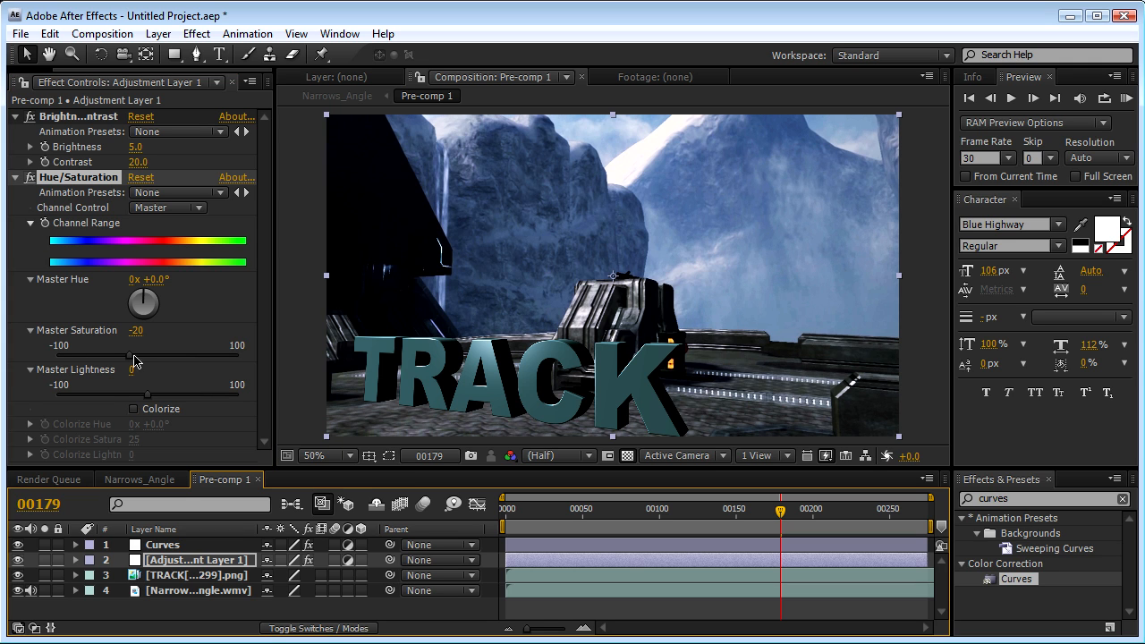
Step: Try the Colorize tint, then remove the Hue/Saturation effect leaving brightness and contrast
left_click(132, 408)
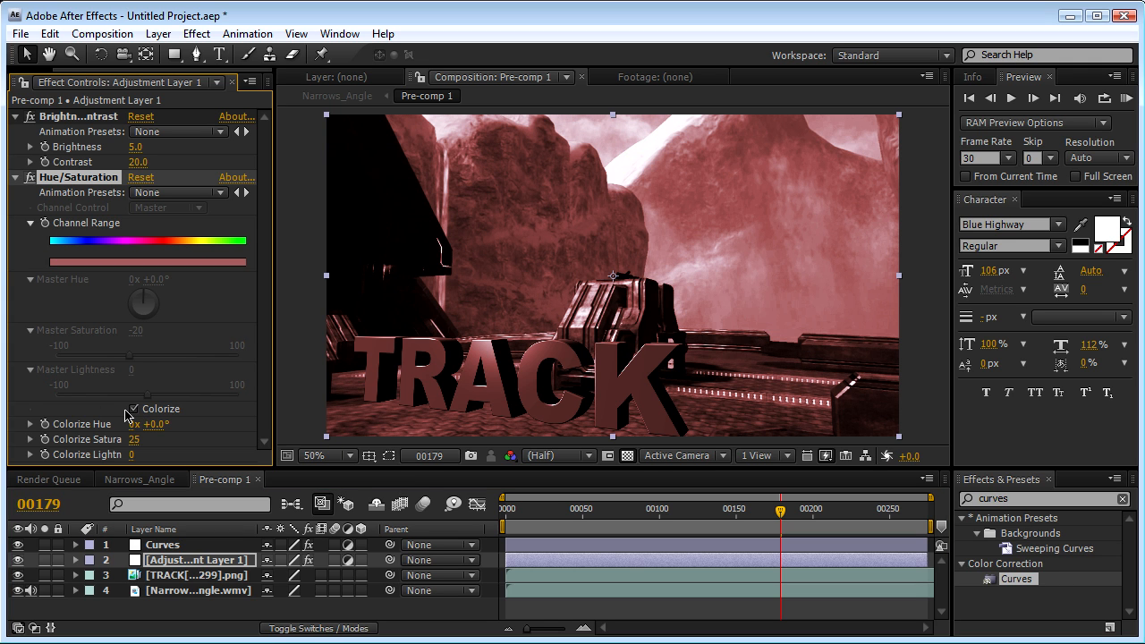
left_click(133, 408)
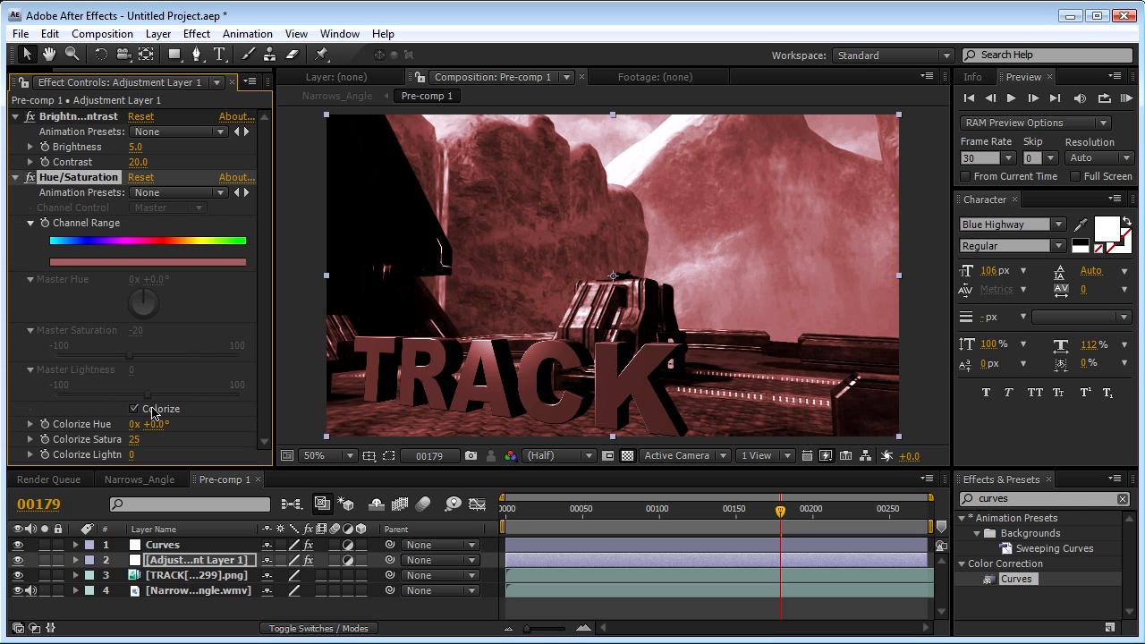
left_click_drag(150, 422, 179, 422)
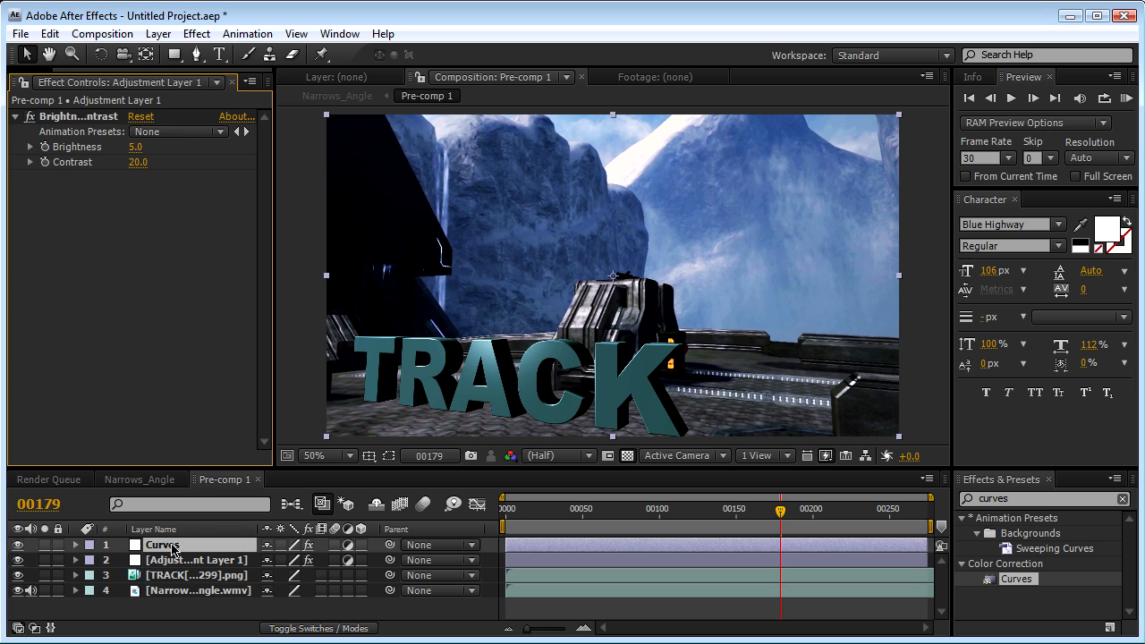
Step: Add a top adjustment layer named Hue and set the Curves layer opacity to 75%
left_click(157, 32)
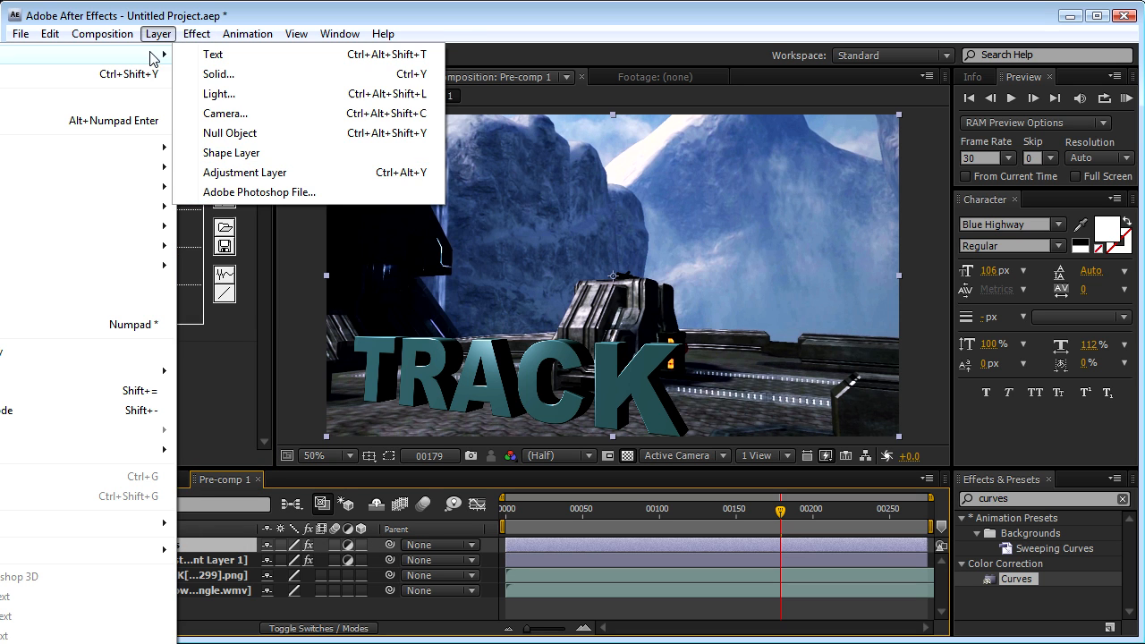
mouse_move(229, 132)
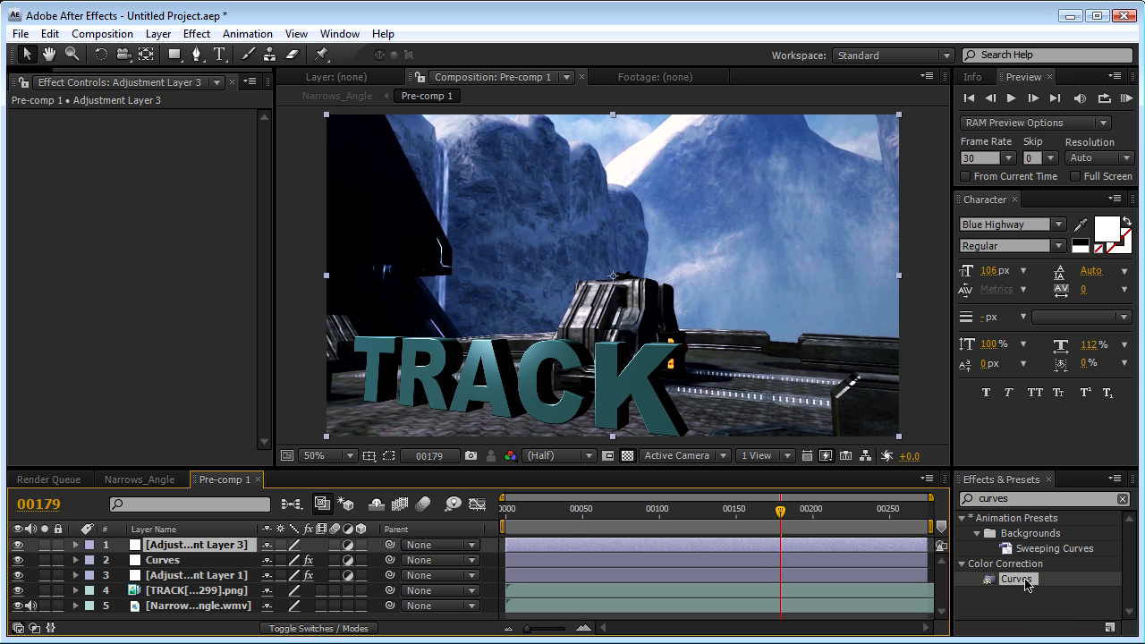
left_click(196, 32)
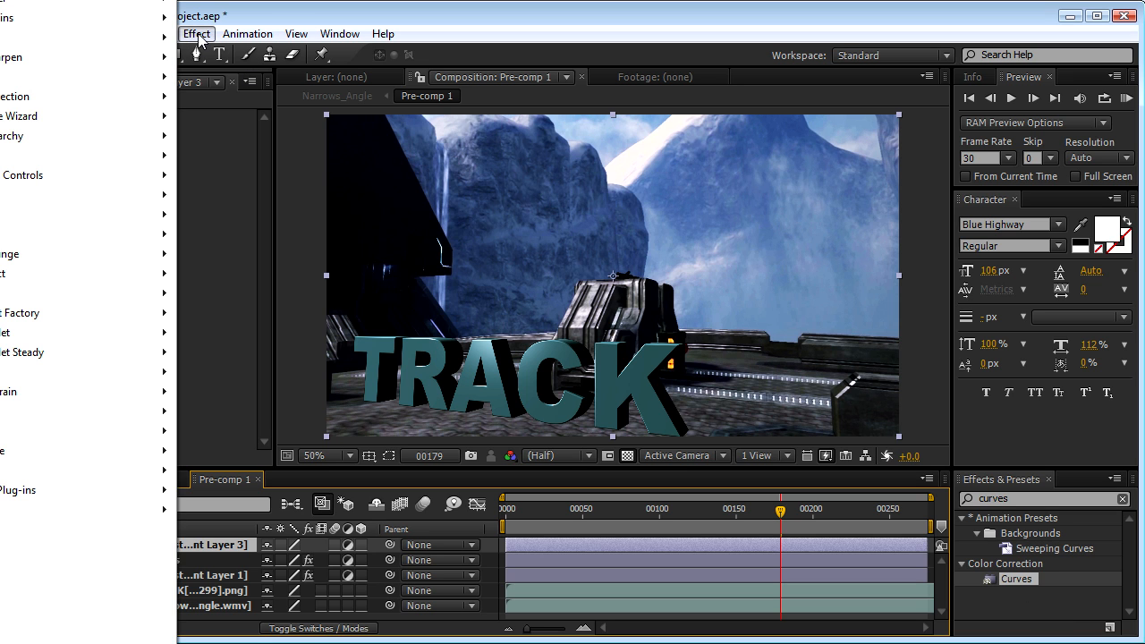
left_click(197, 32)
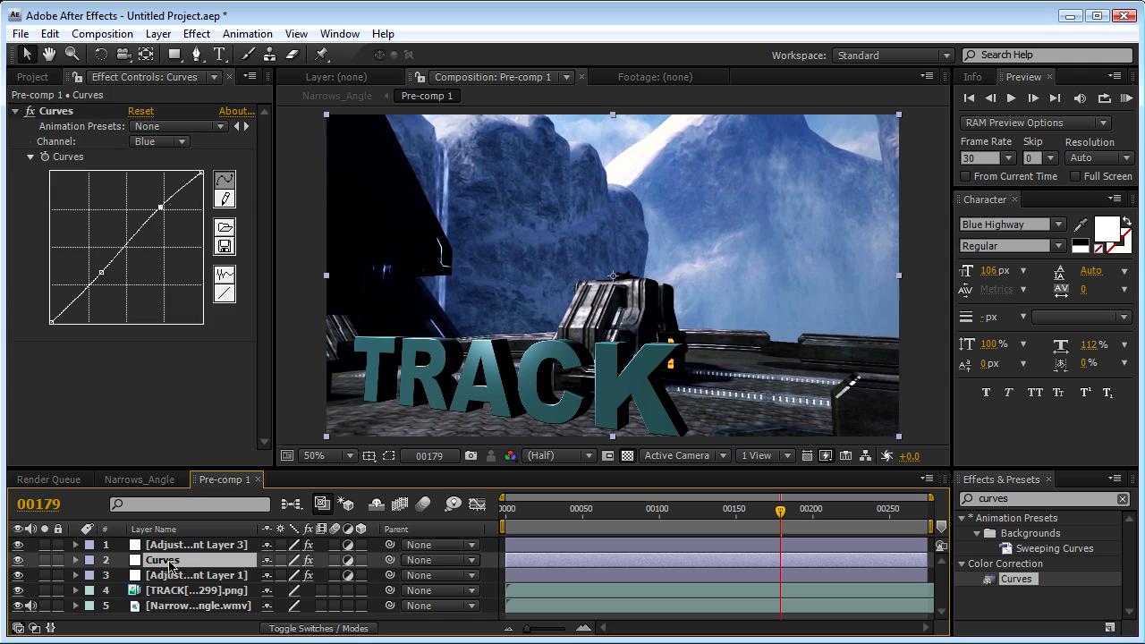
left_click(75, 560)
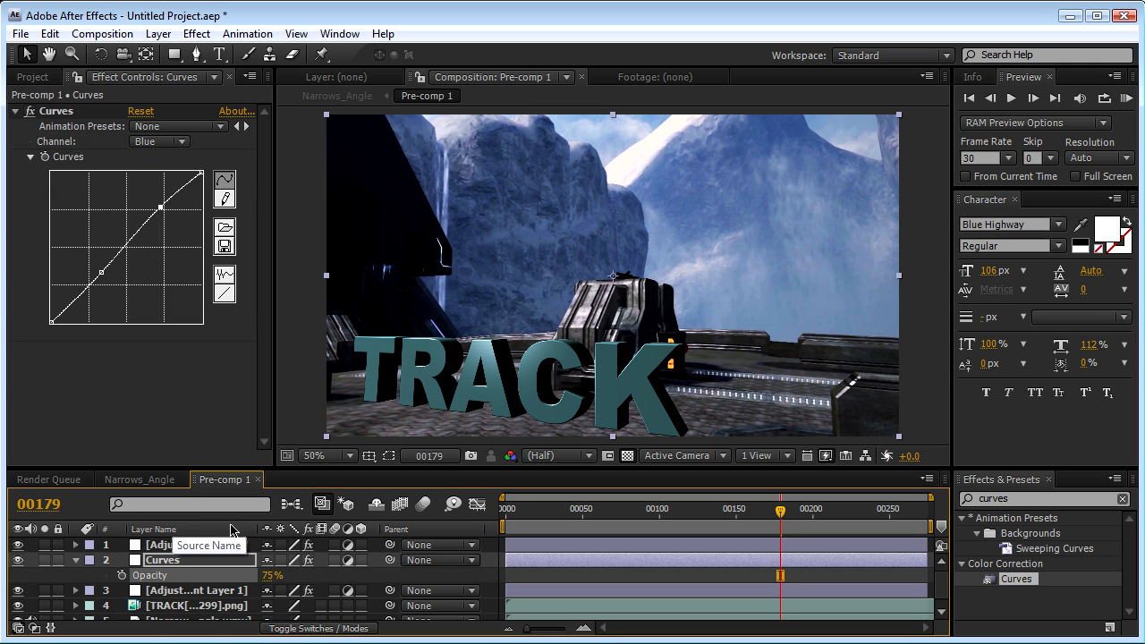
left_click(195, 544)
type("Hue")
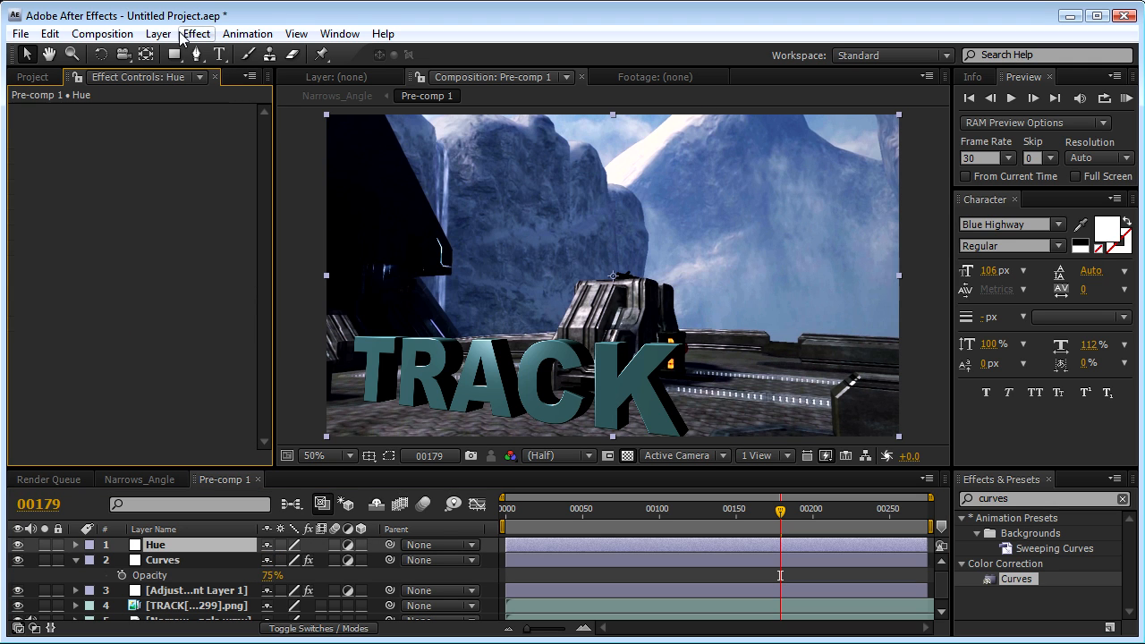
Step: Apply Hue/Saturation to the Hue layer with Colorize on, hue 195 and saturation 30
left_click(195, 32)
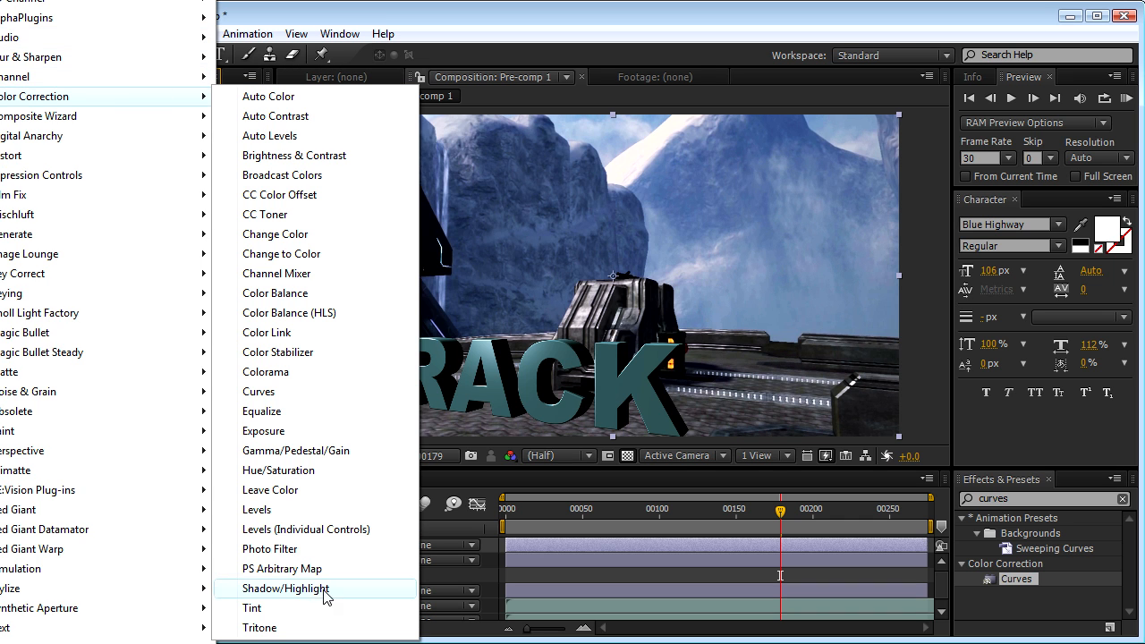
left_click(279, 468)
type("-020")
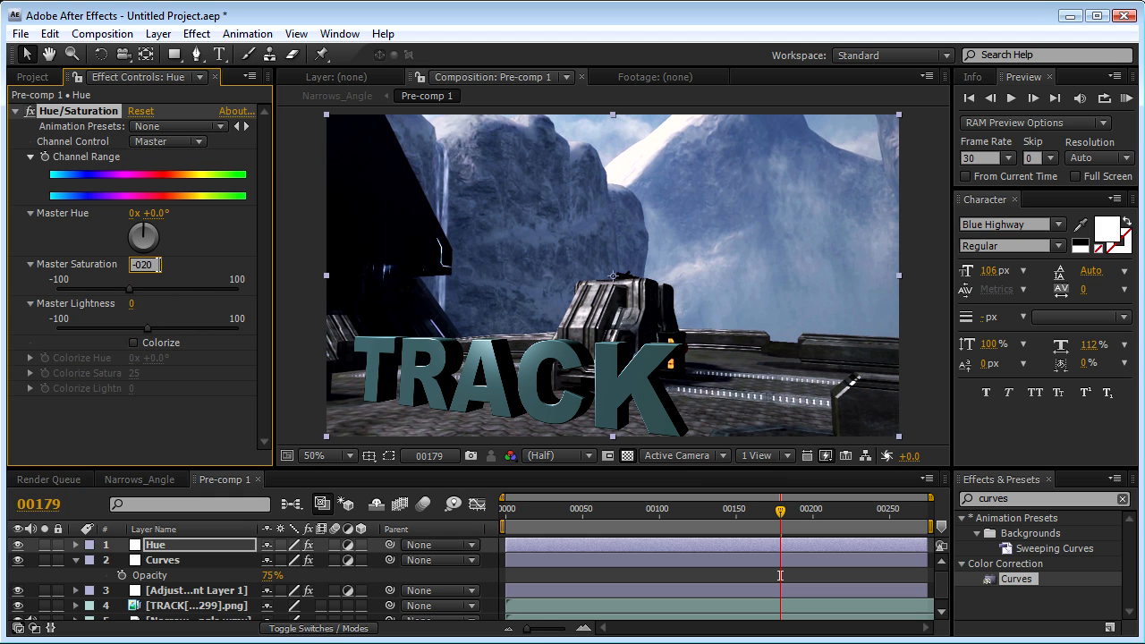
left_click(134, 341)
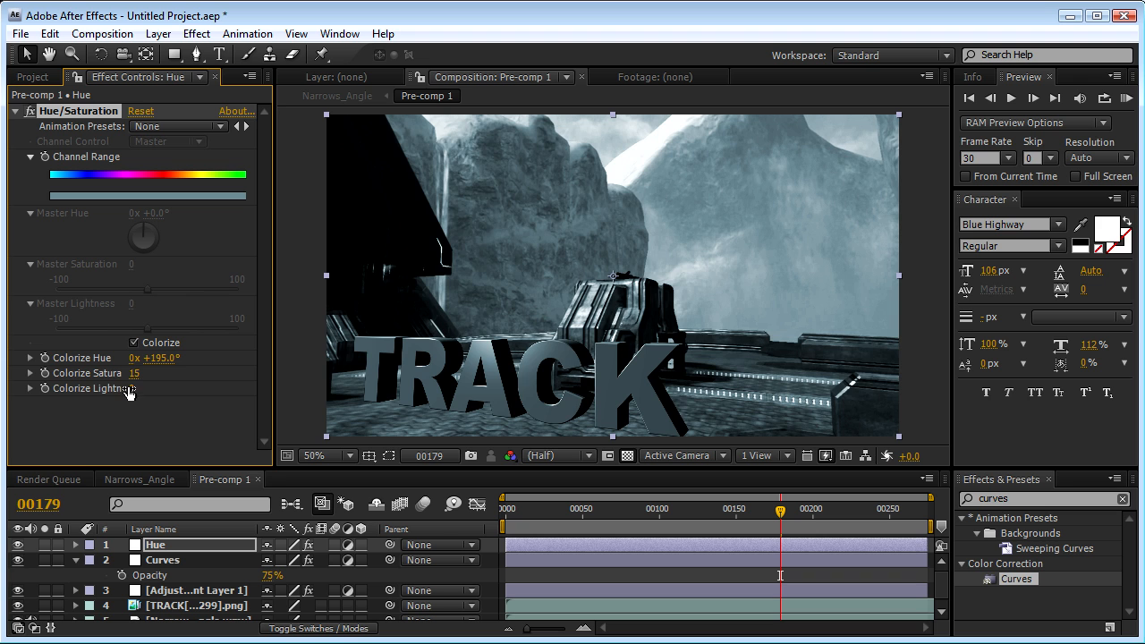
left_click_drag(143, 388, 136, 388)
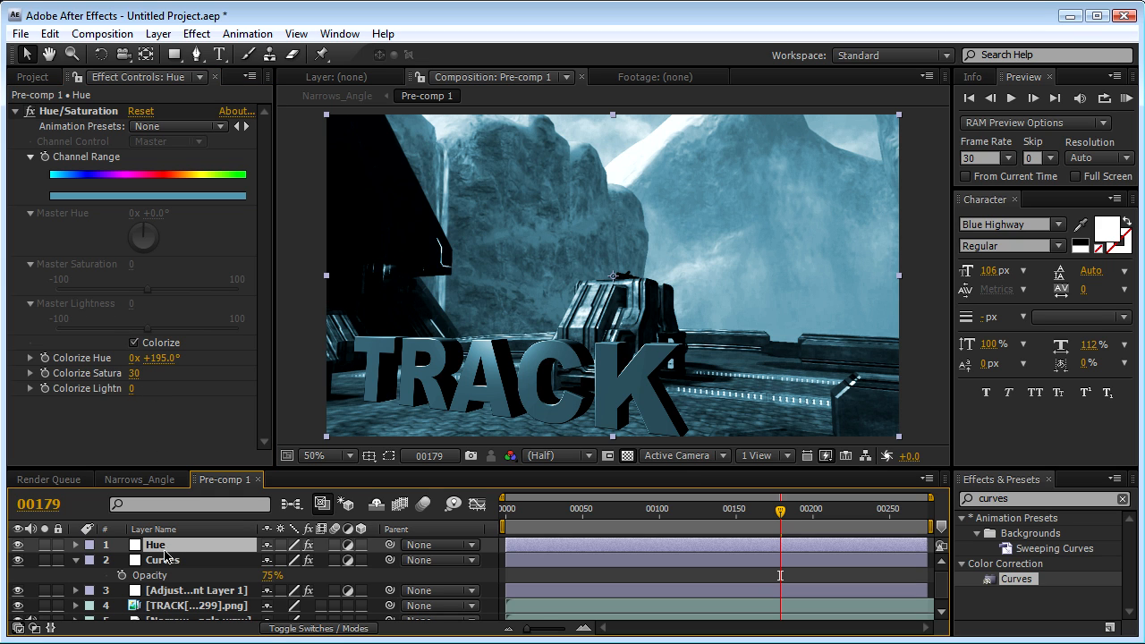
Step: Blend the Hue layer over the footage in Soft Light mode
left_click(75, 544)
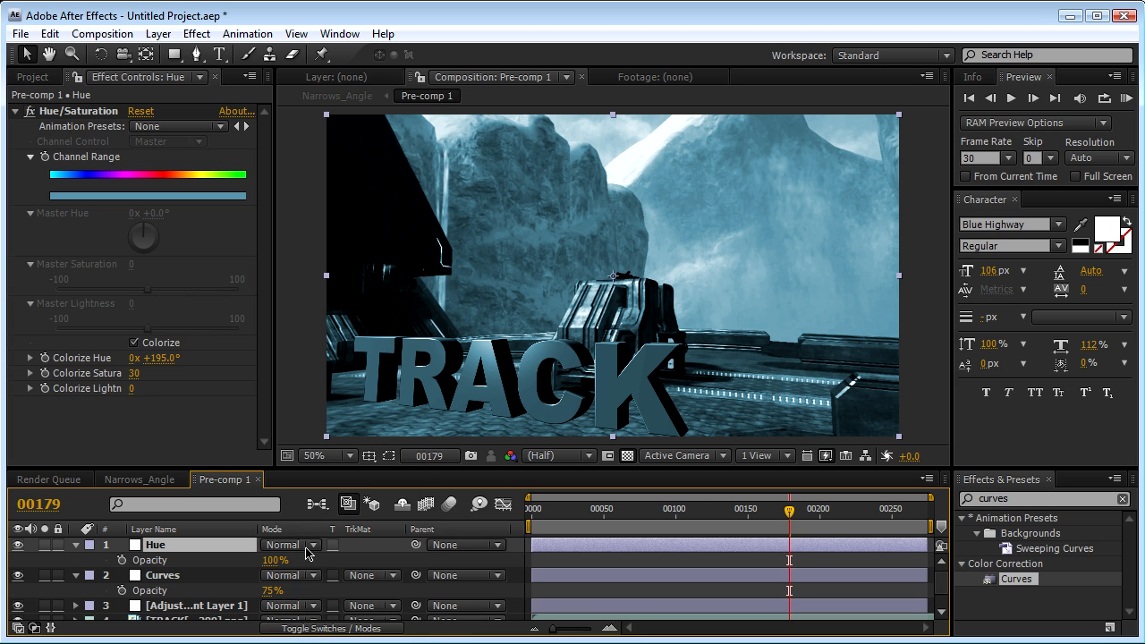
left_click(286, 544)
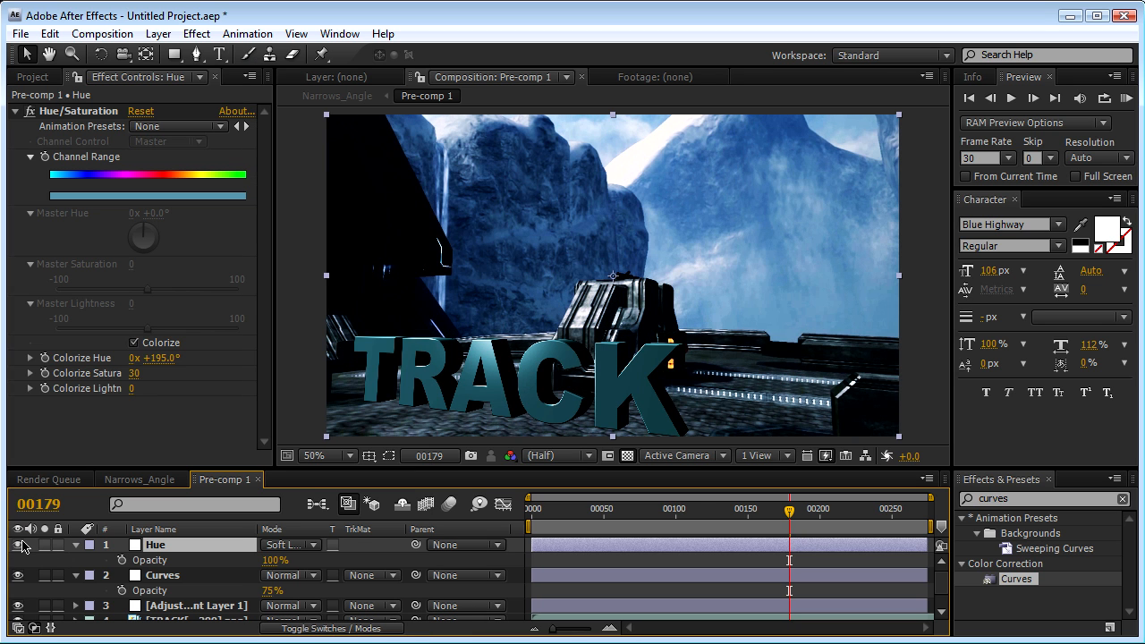
Step: Set Adjustment Layer 1 to 75% opacity and move it above Adjustment Layer 2
double_click(275, 558)
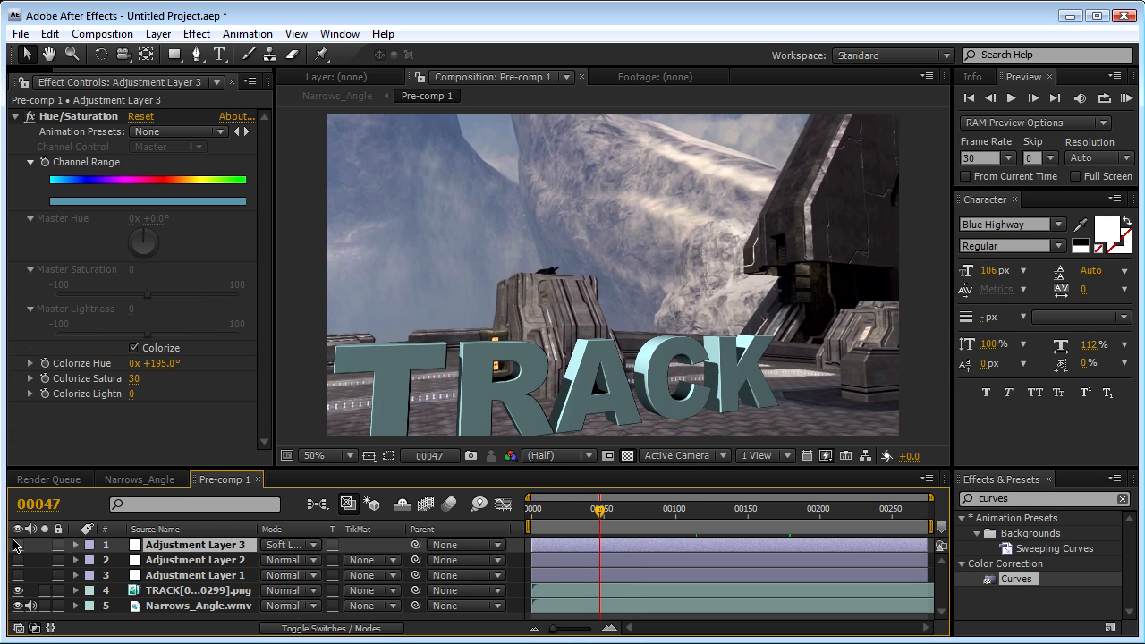
left_click(18, 543)
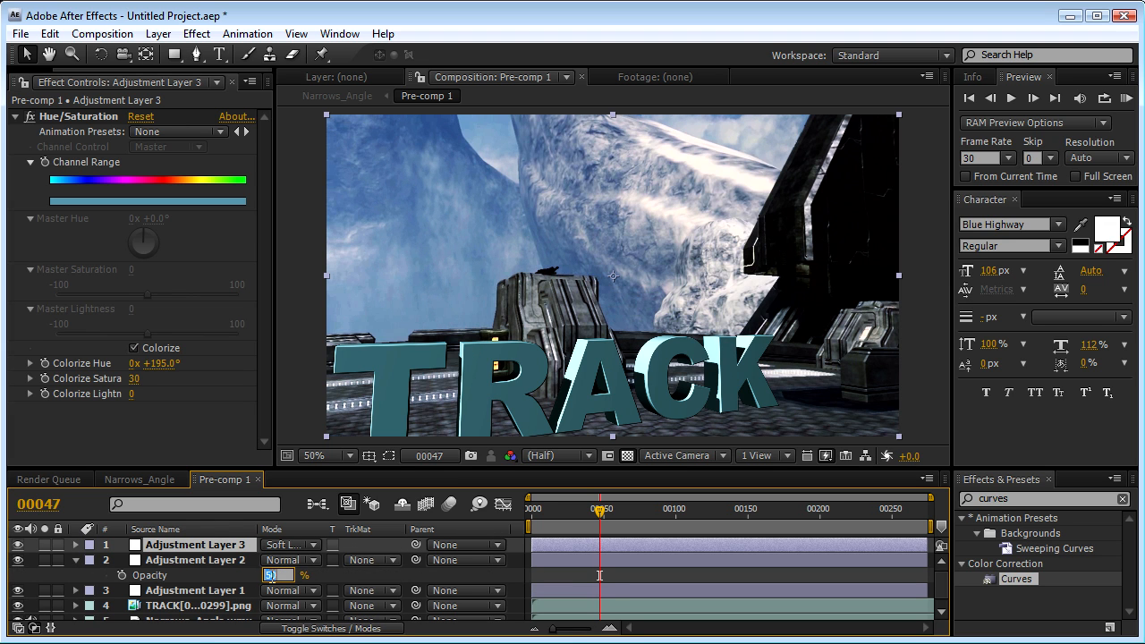
left_click(196, 557)
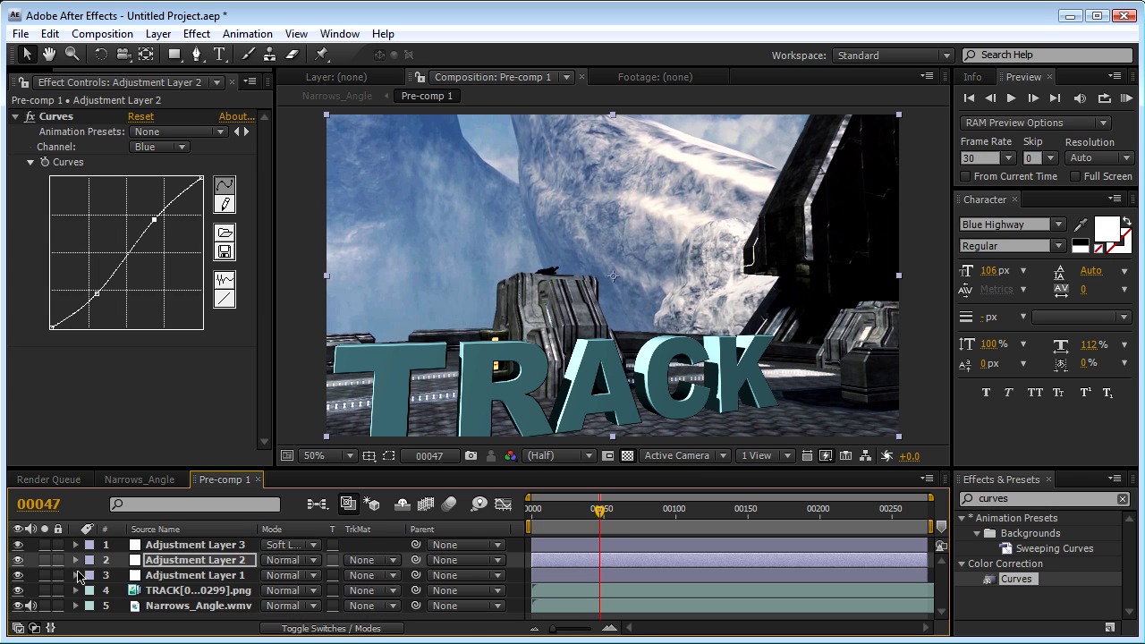
left_click(197, 574)
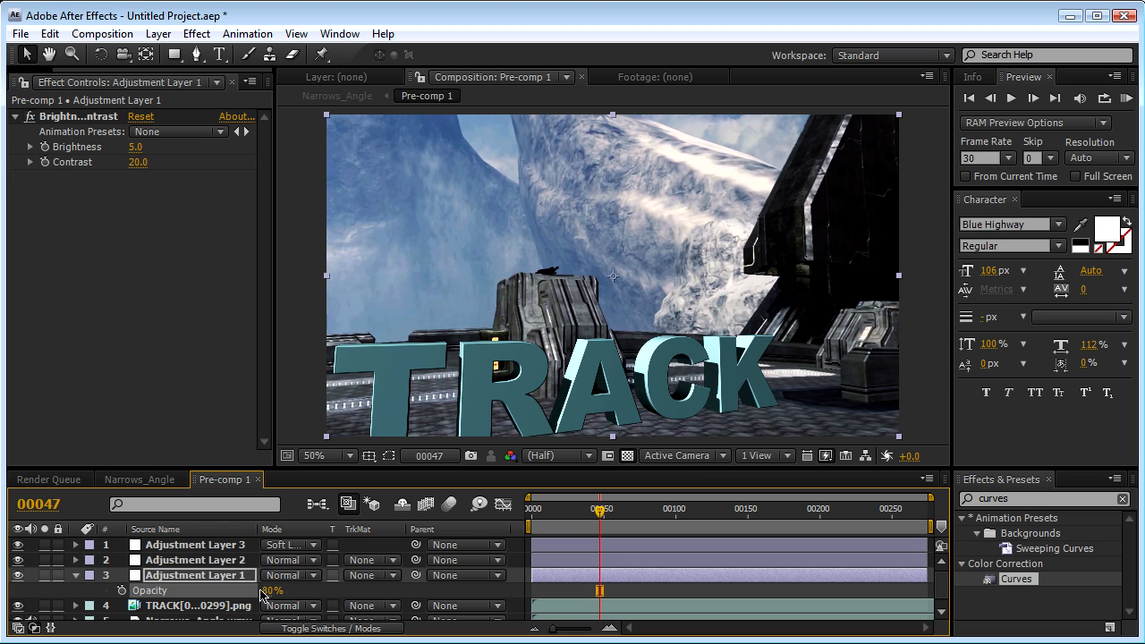
left_click_drag(272, 590, 268, 590)
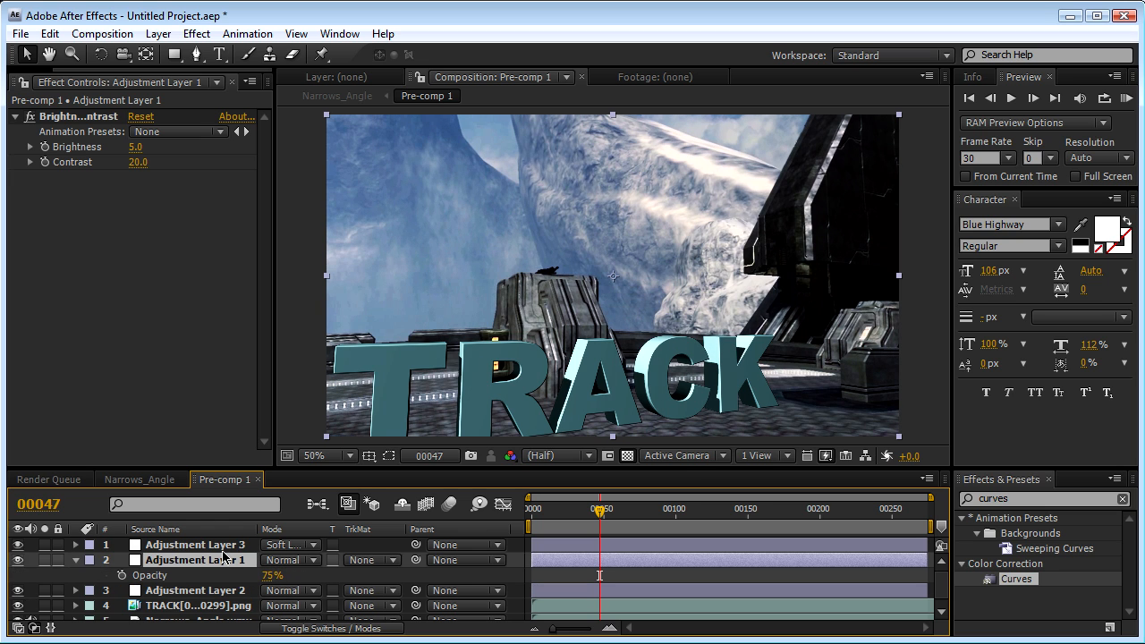
left_click(193, 574)
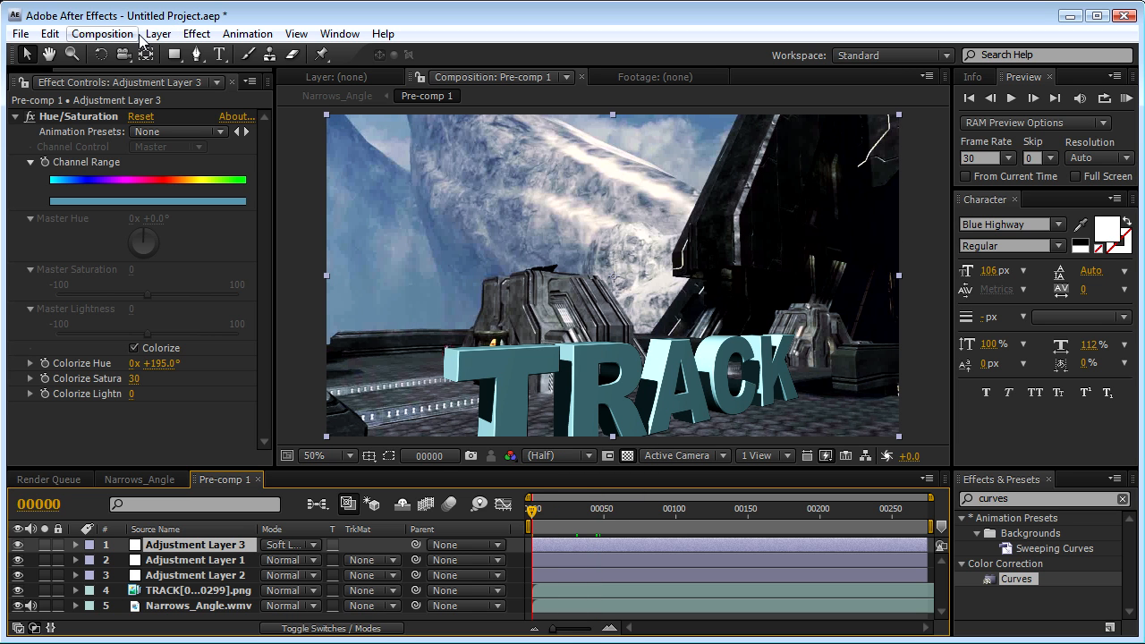
Step: Add Pre-comp 1 to the Render Queue with the WMV compressed output module
left_click(102, 33)
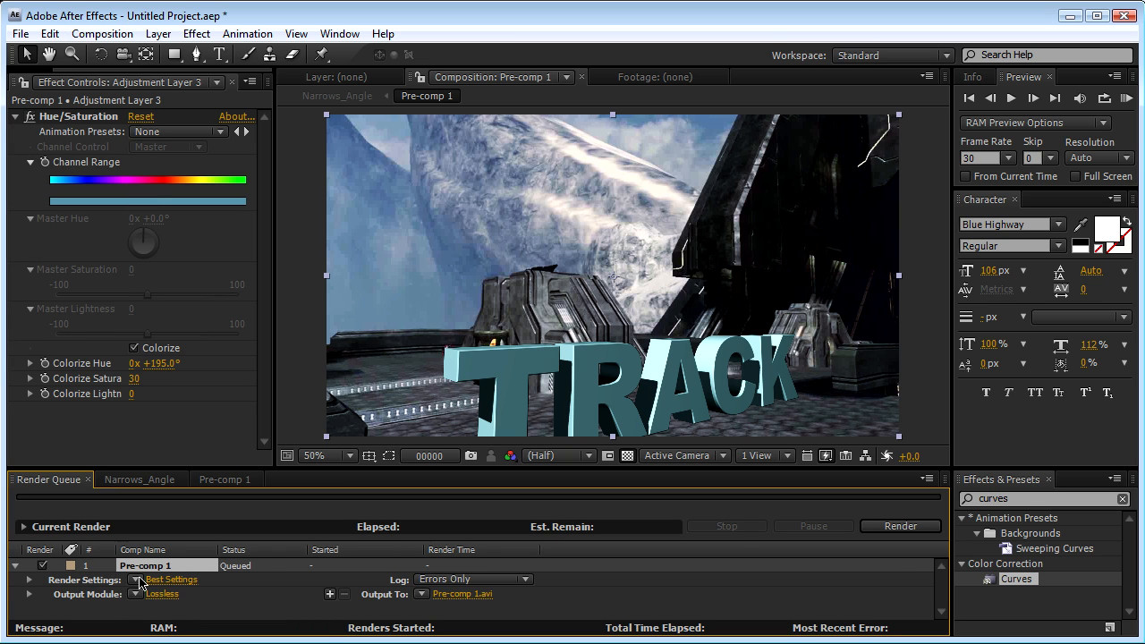
left_click(136, 594)
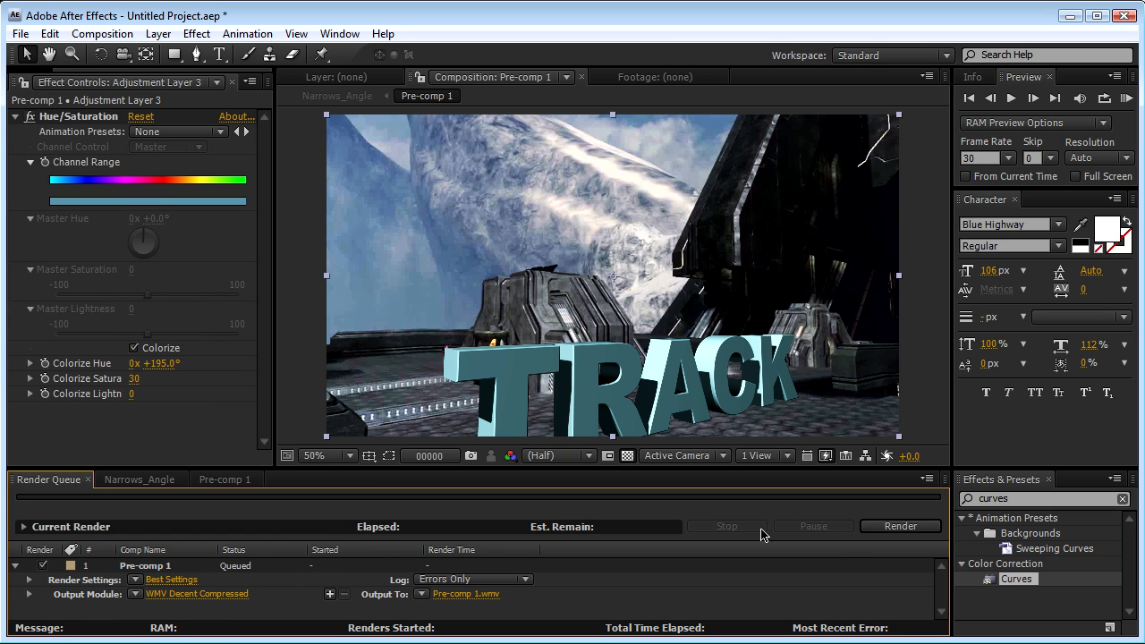
mouse_move(790, 540)
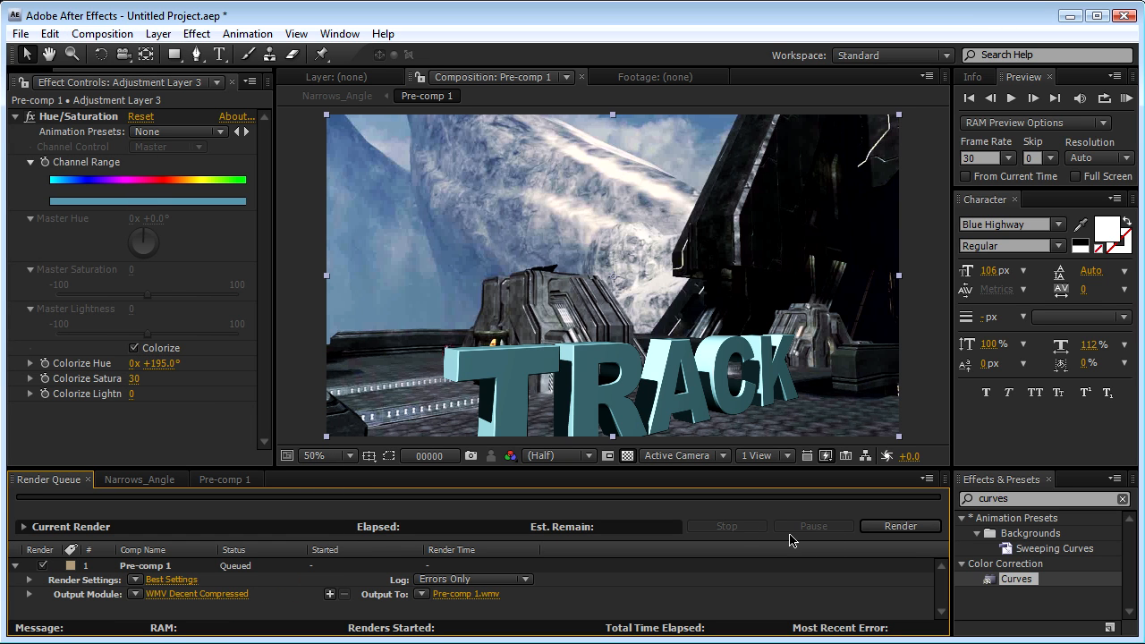